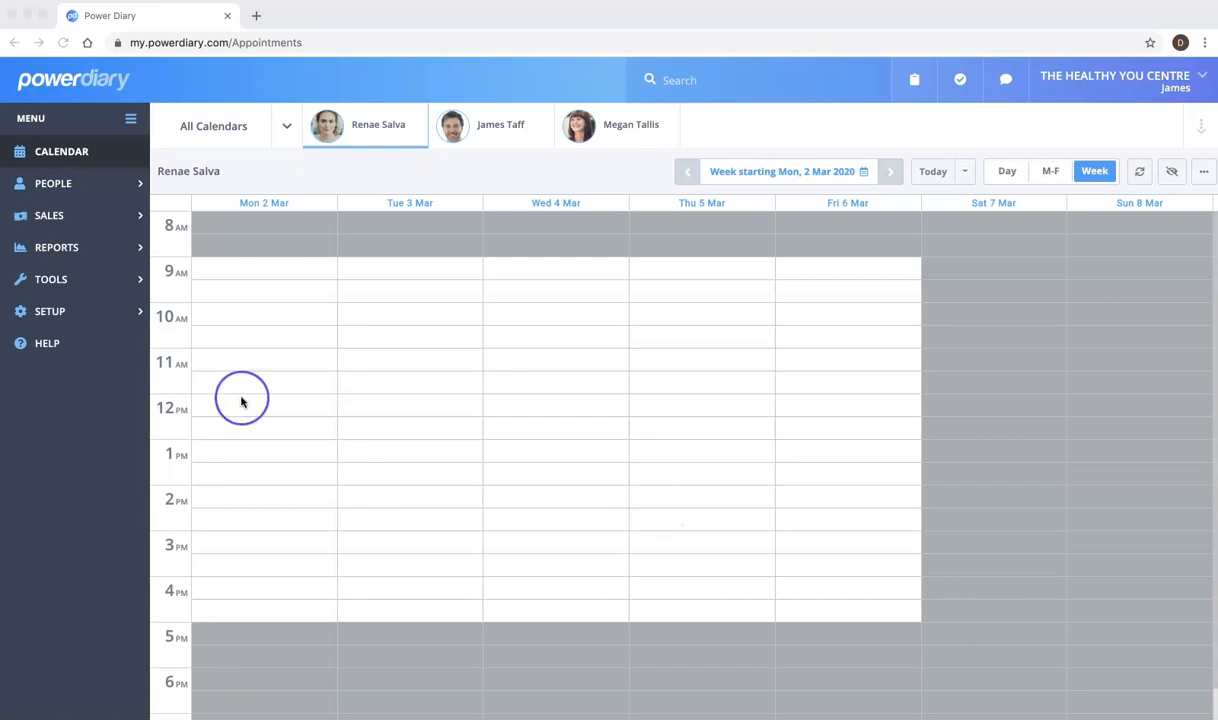
{"action": "mouse_move", "coordinate": [49, 318]}
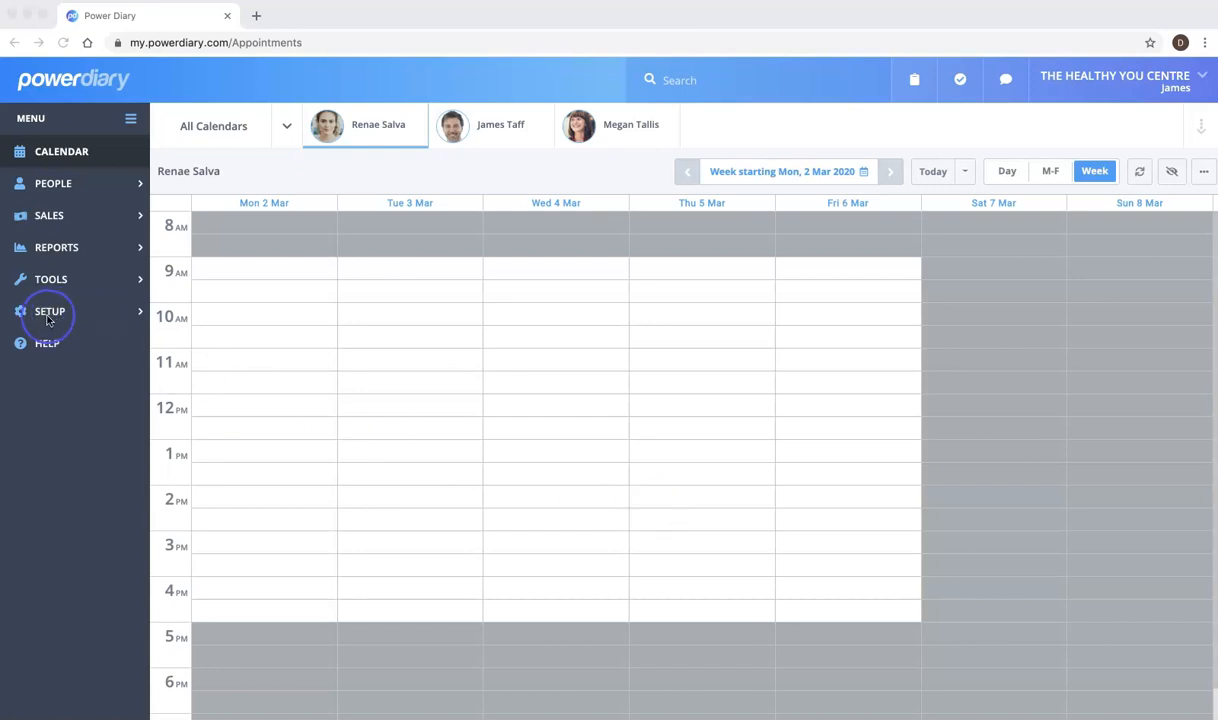
- Go to Setup > Users to see the practice's user management list
{"action": "left_click", "coordinate": [50, 311]}
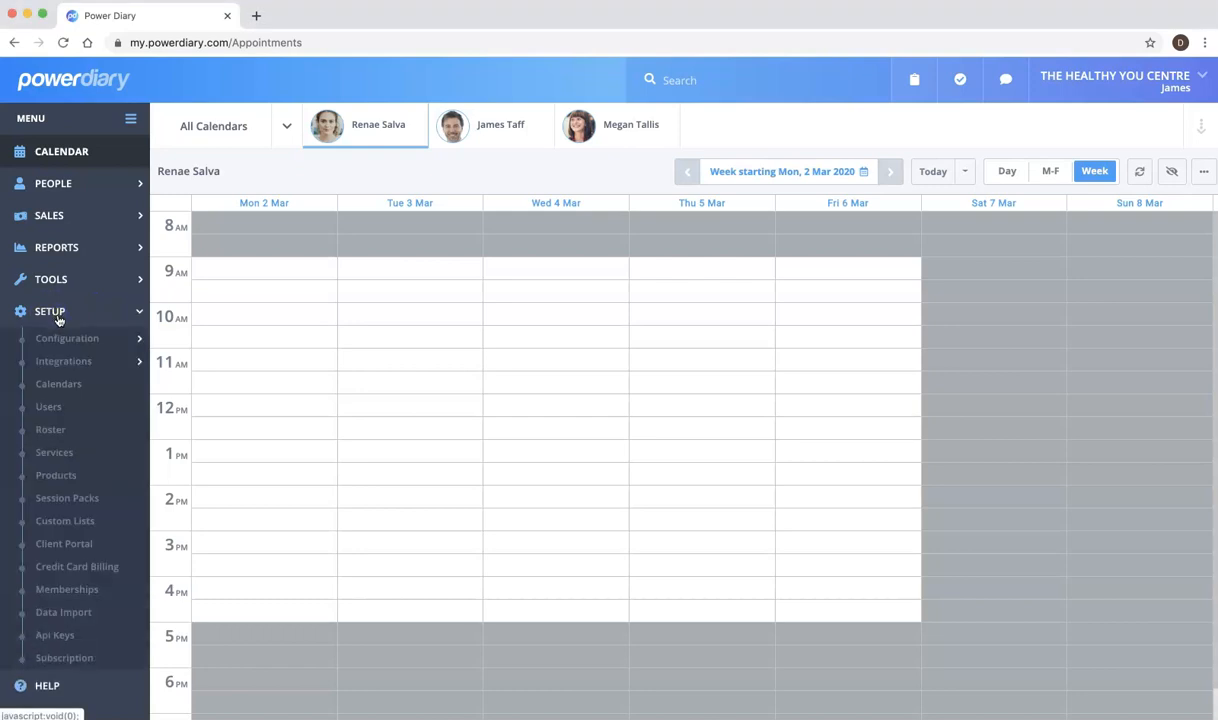
{"action": "left_click", "coordinate": [48, 407]}
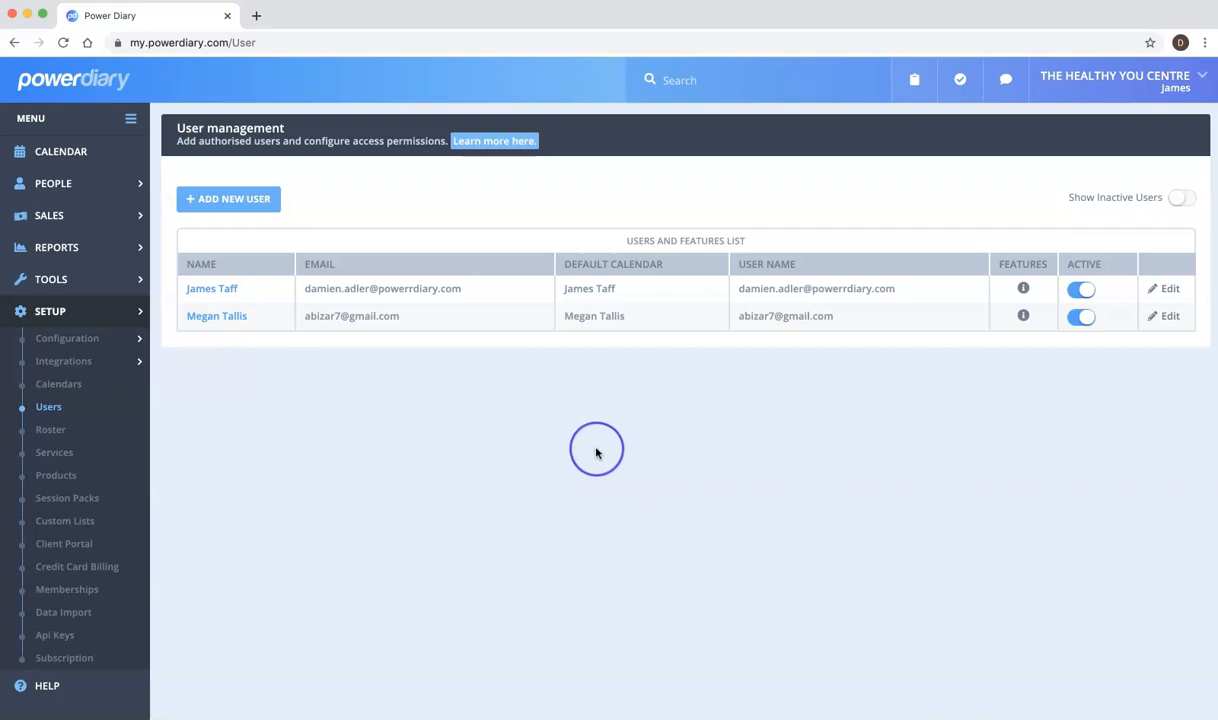
{"action": "mouse_move", "coordinate": [595, 449]}
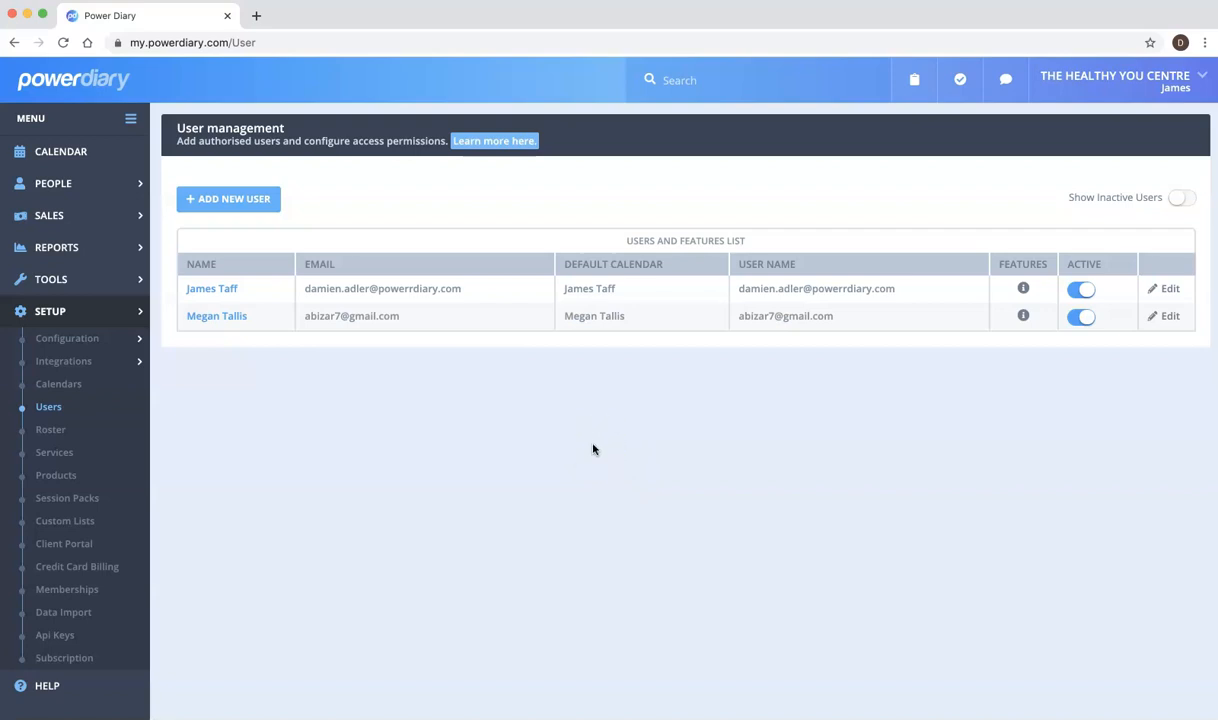
{"action": "mouse_move", "coordinate": [591, 453]}
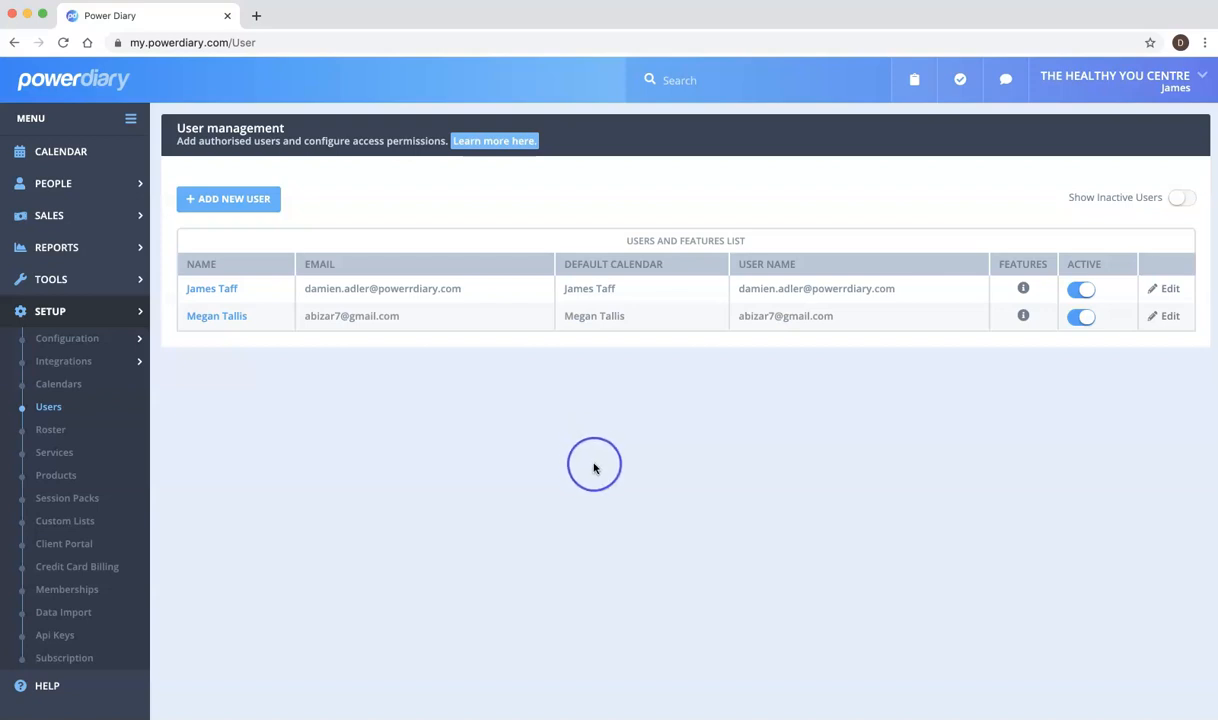
{"action": "mouse_move", "coordinate": [597, 483]}
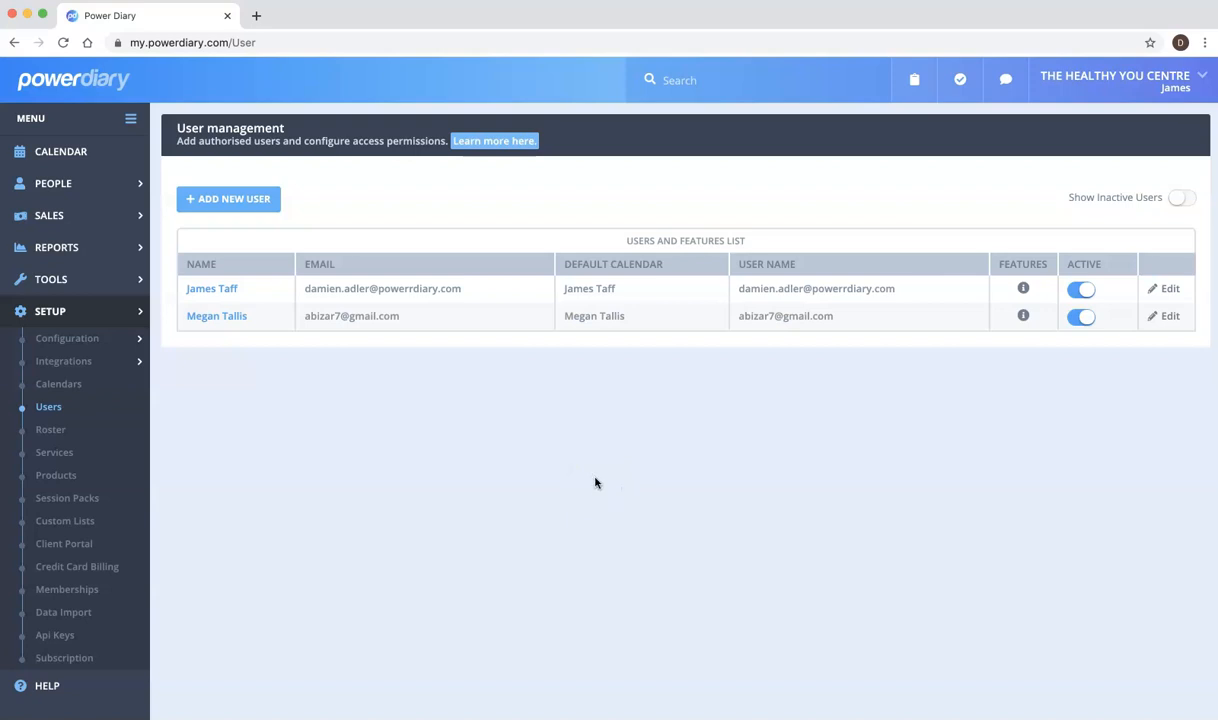
{"action": "mouse_move", "coordinate": [600, 484]}
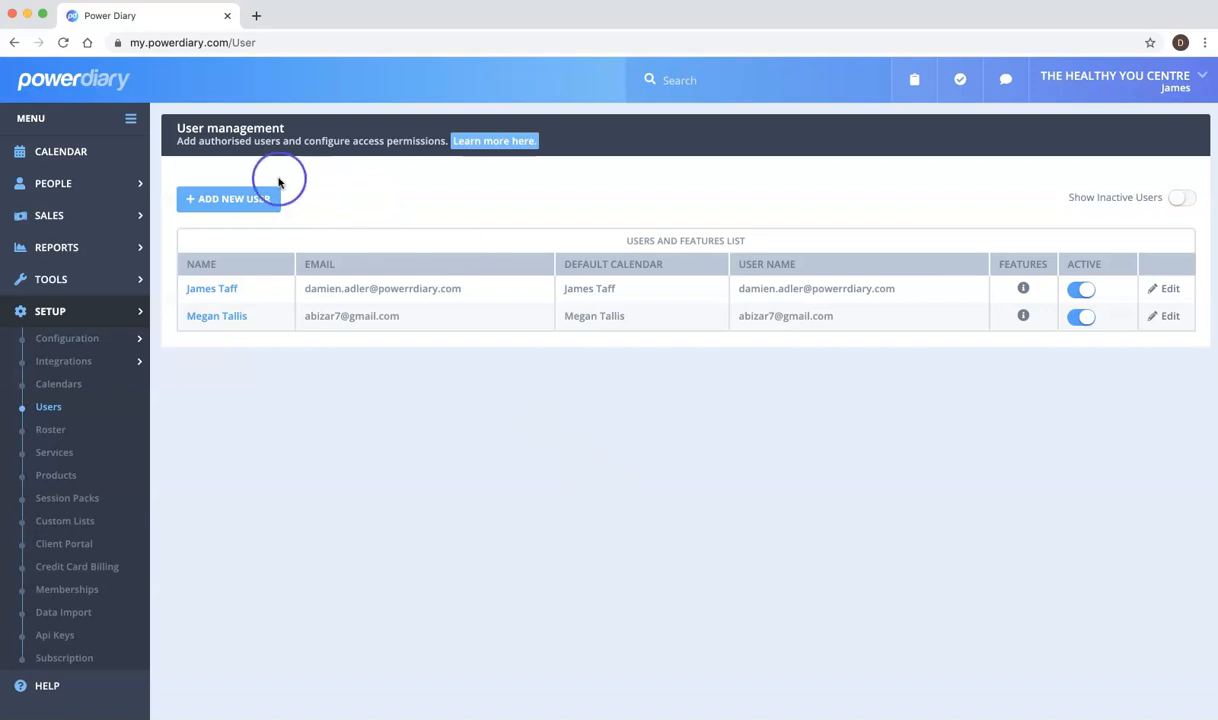
{"action": "mouse_move", "coordinate": [303, 140]}
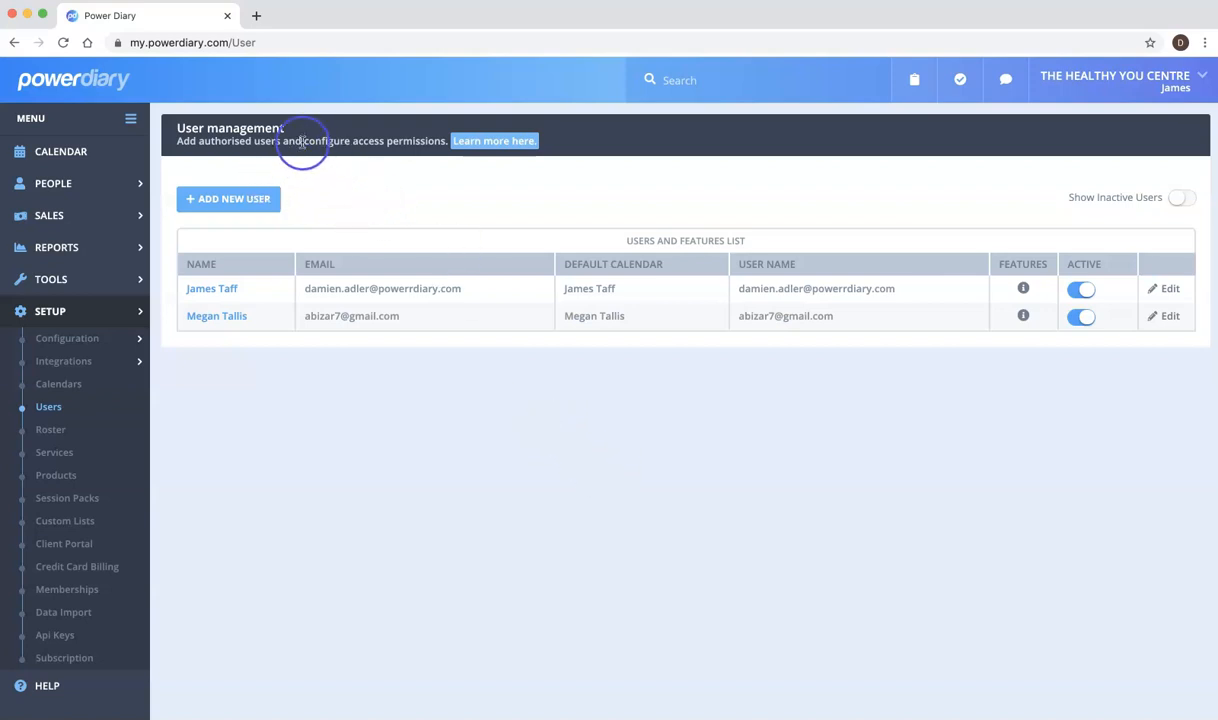
{"action": "mouse_move", "coordinate": [362, 211]}
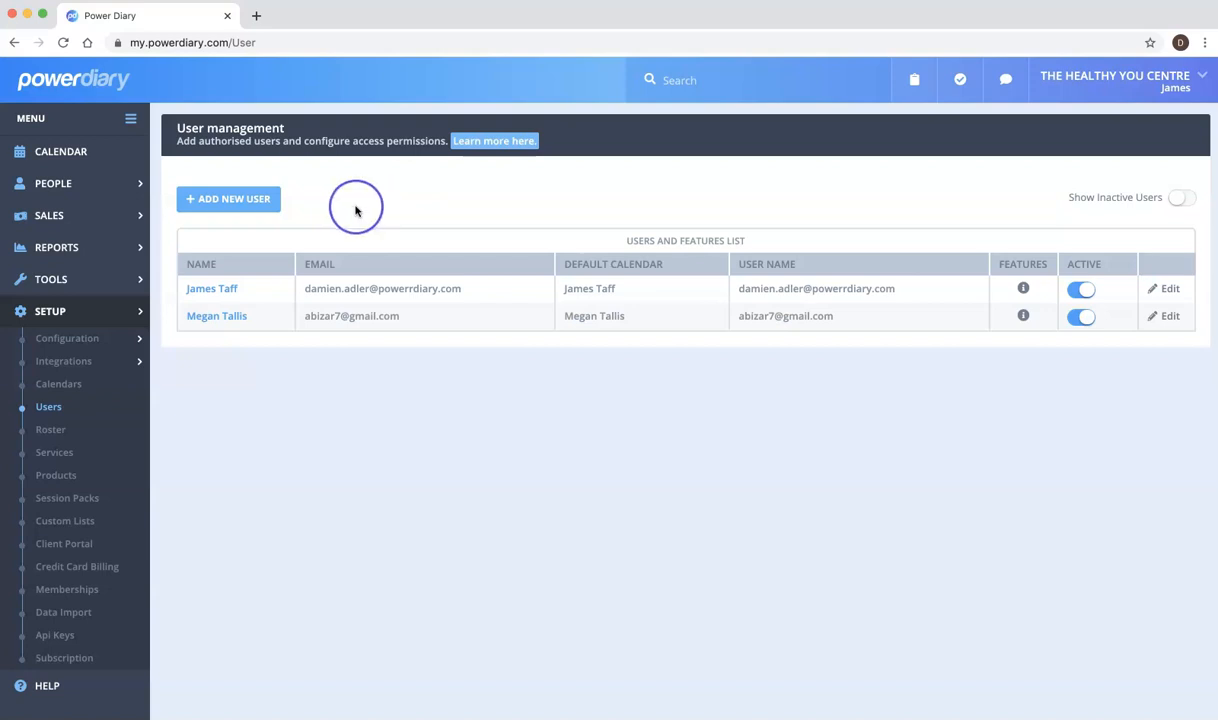
{"action": "mouse_move", "coordinate": [356, 210]}
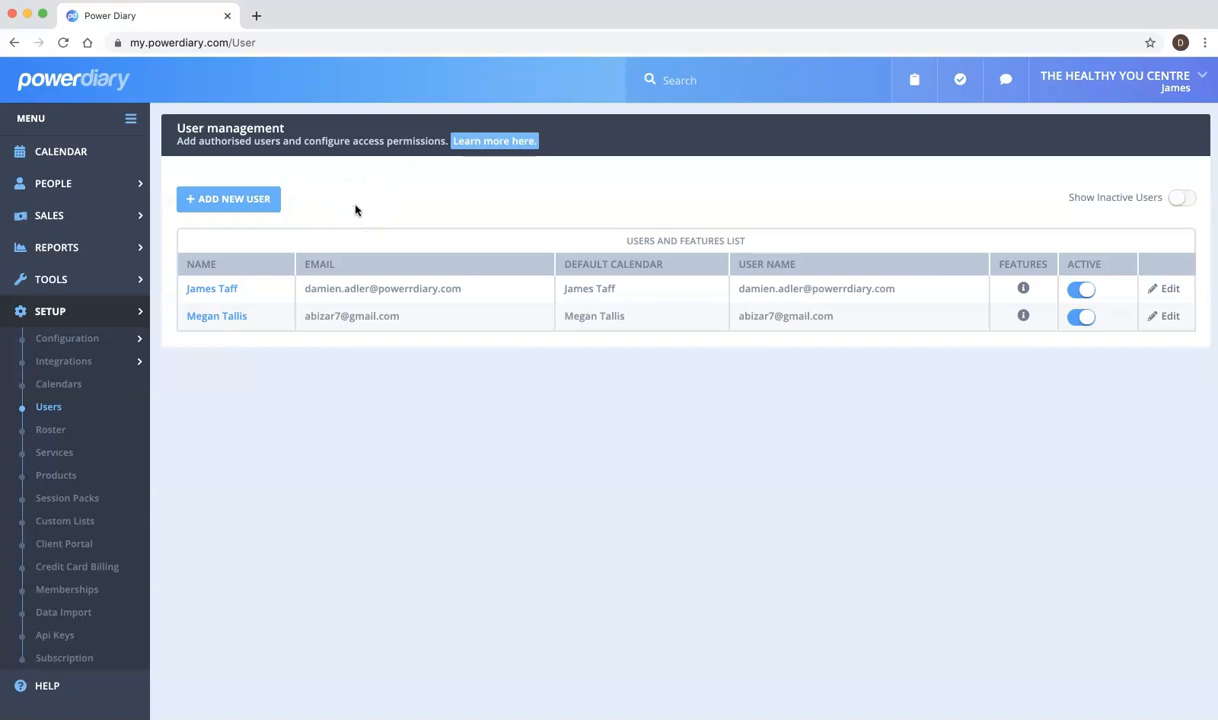
{"action": "mouse_move", "coordinate": [361, 209]}
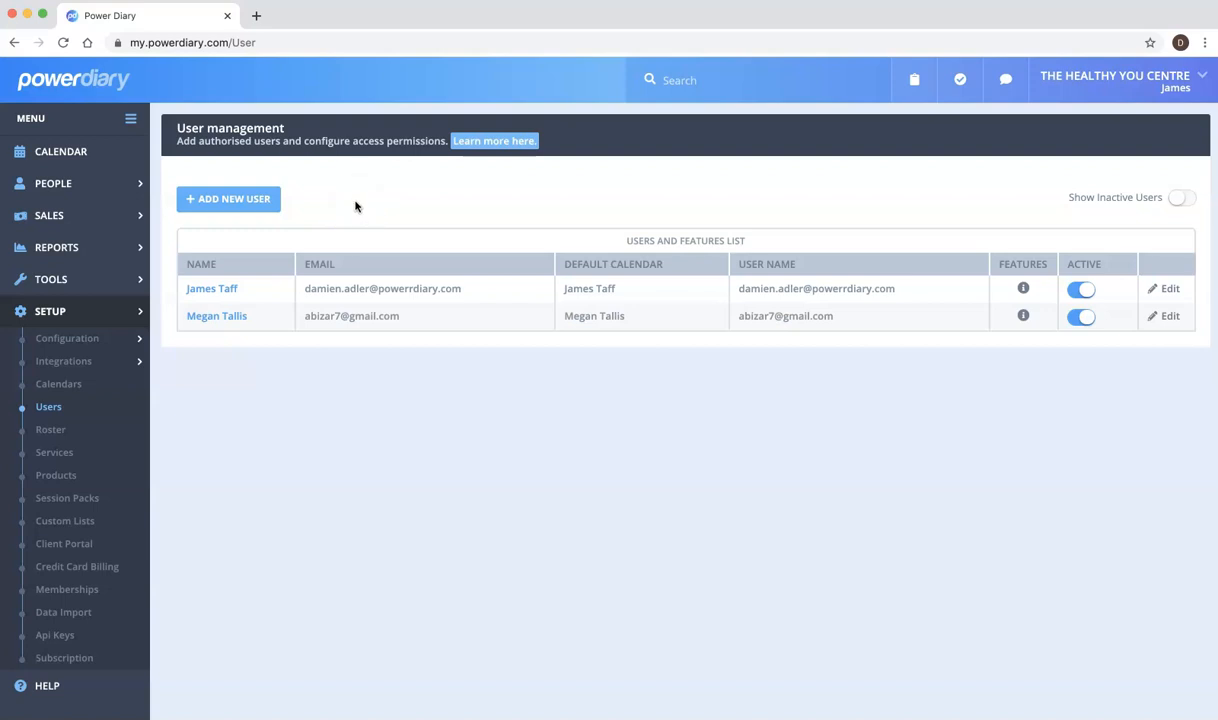
{"action": "mouse_move", "coordinate": [376, 208]}
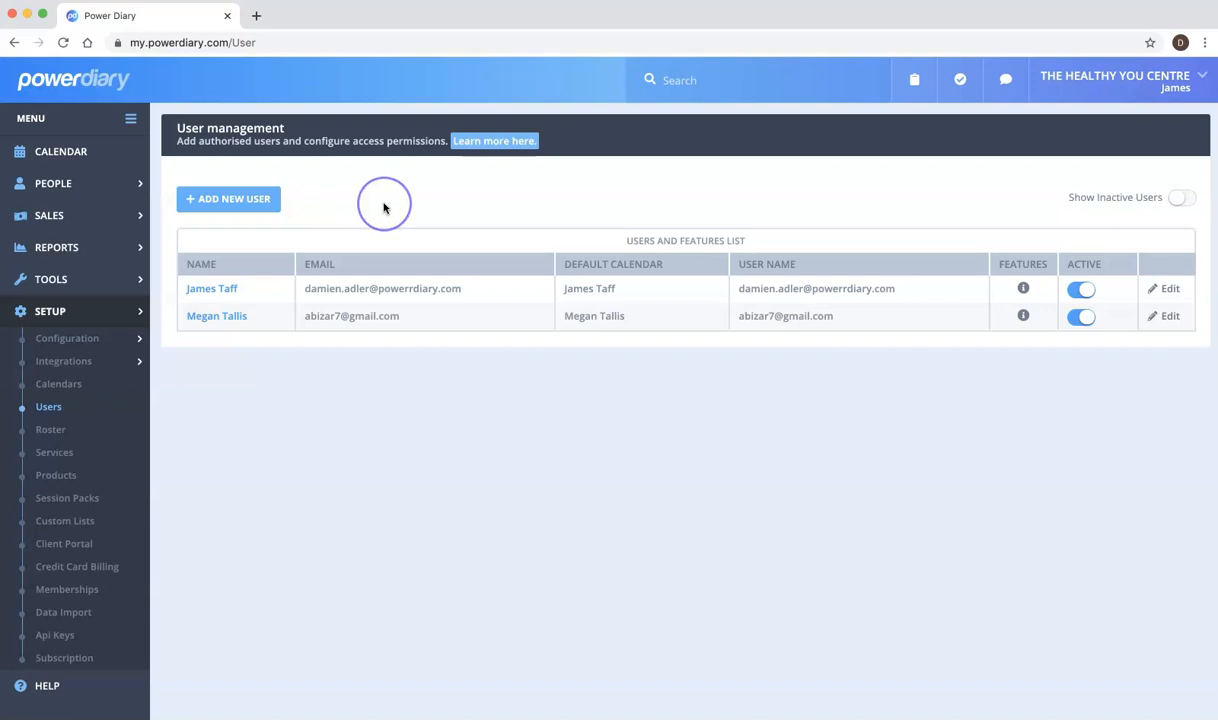
{"action": "mouse_move", "coordinate": [392, 205]}
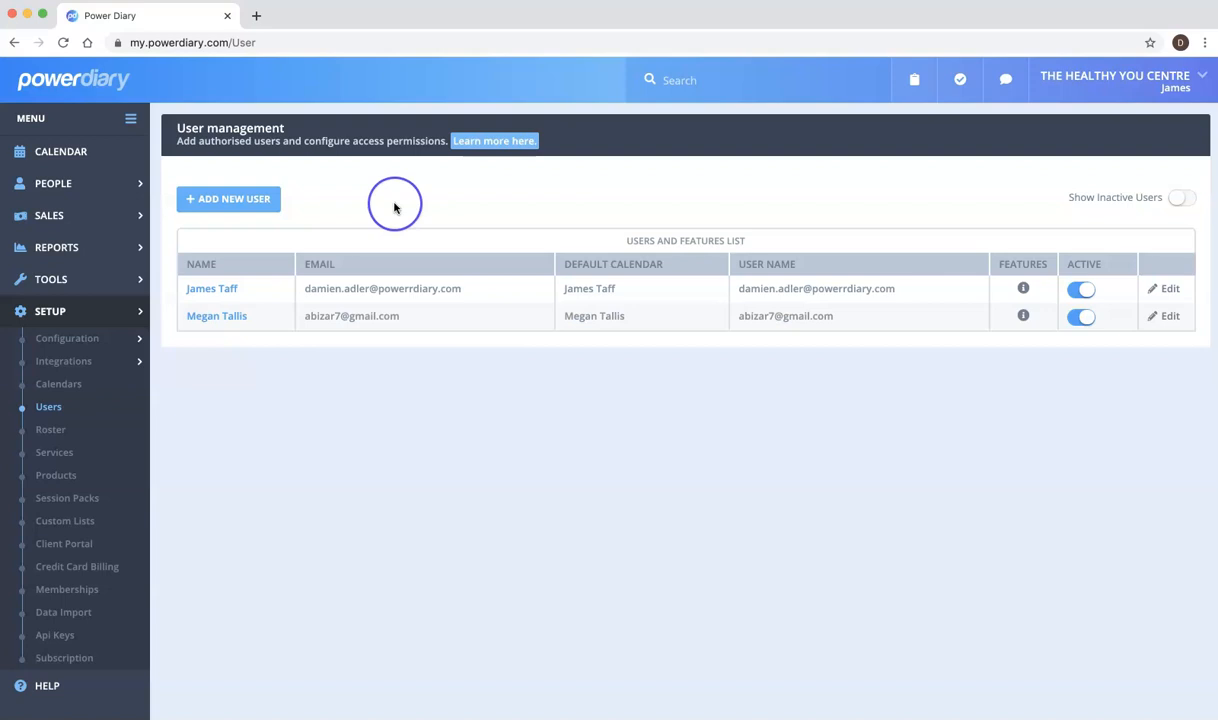
{"action": "mouse_move", "coordinate": [579, 216]}
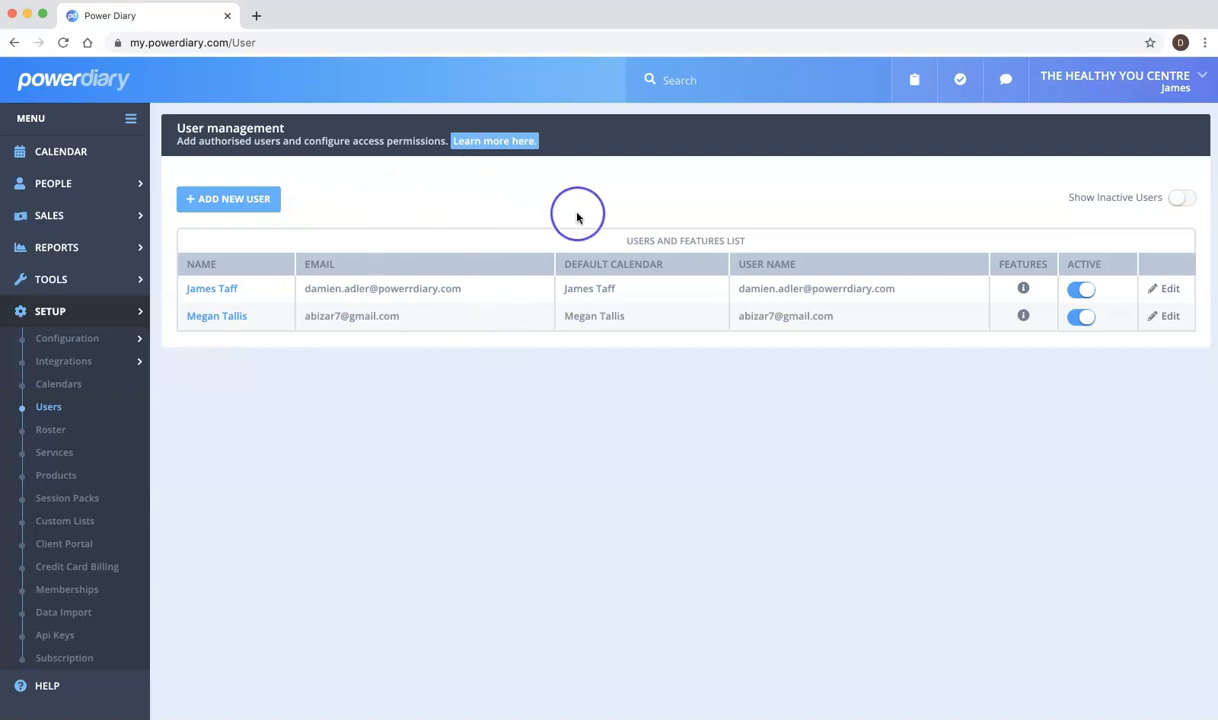
{"action": "mouse_move", "coordinate": [637, 454]}
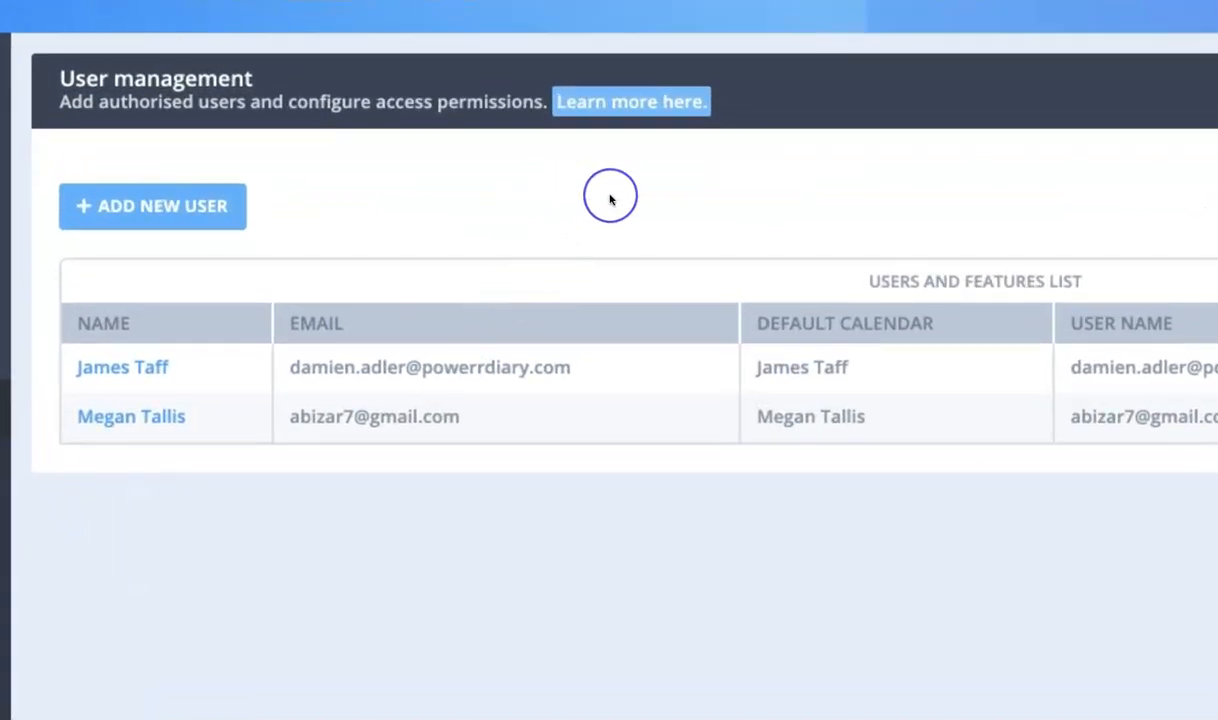
{"action": "mouse_move", "coordinate": [148, 374]}
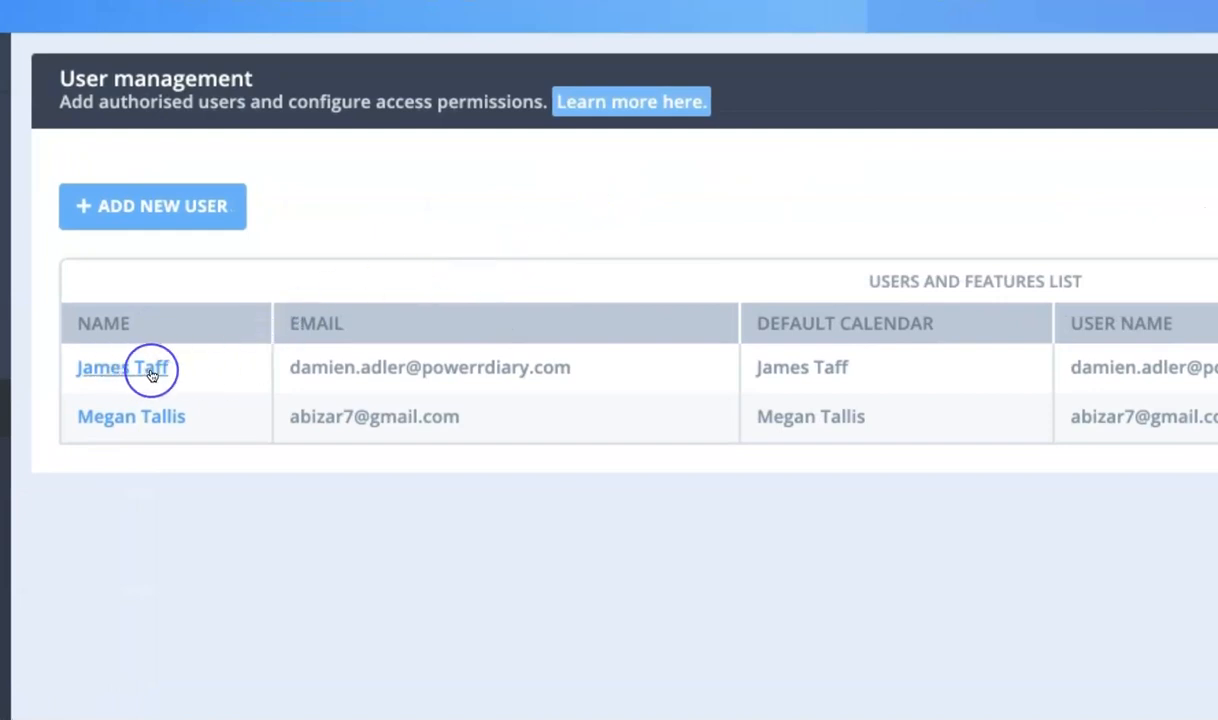
{"action": "left_click", "coordinate": [123, 368]}
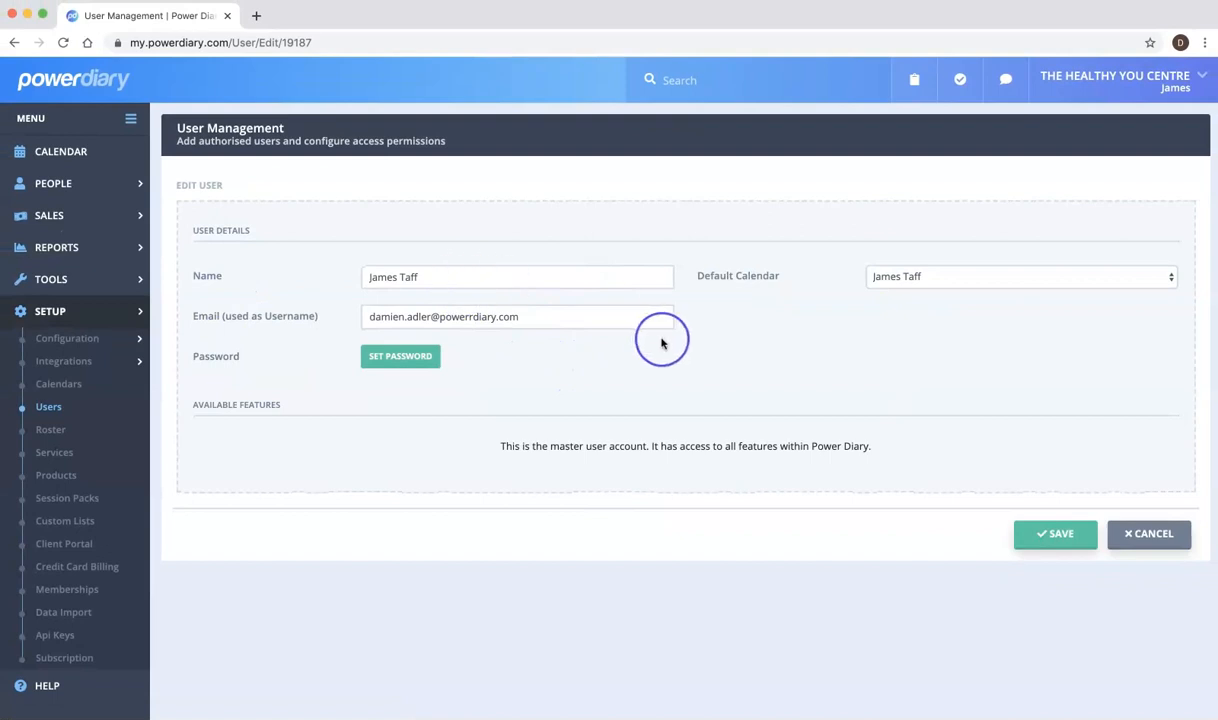
{"action": "mouse_move", "coordinate": [429, 440]}
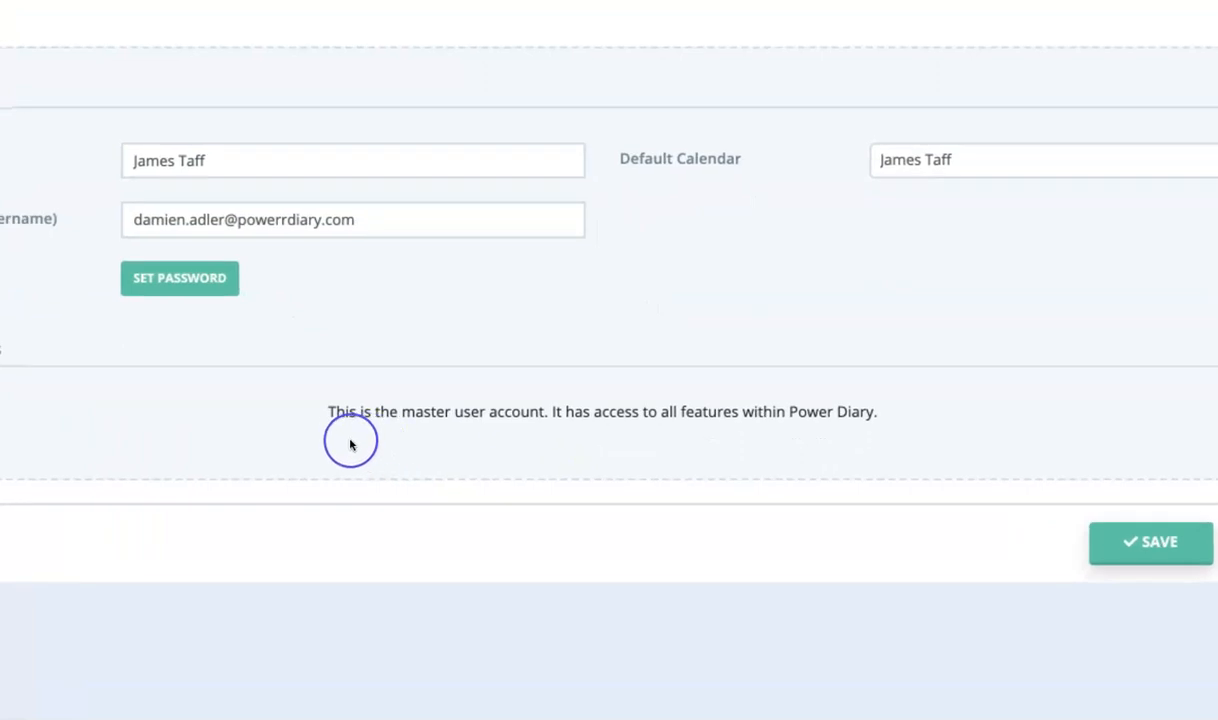
{"action": "mouse_move", "coordinate": [296, 419]}
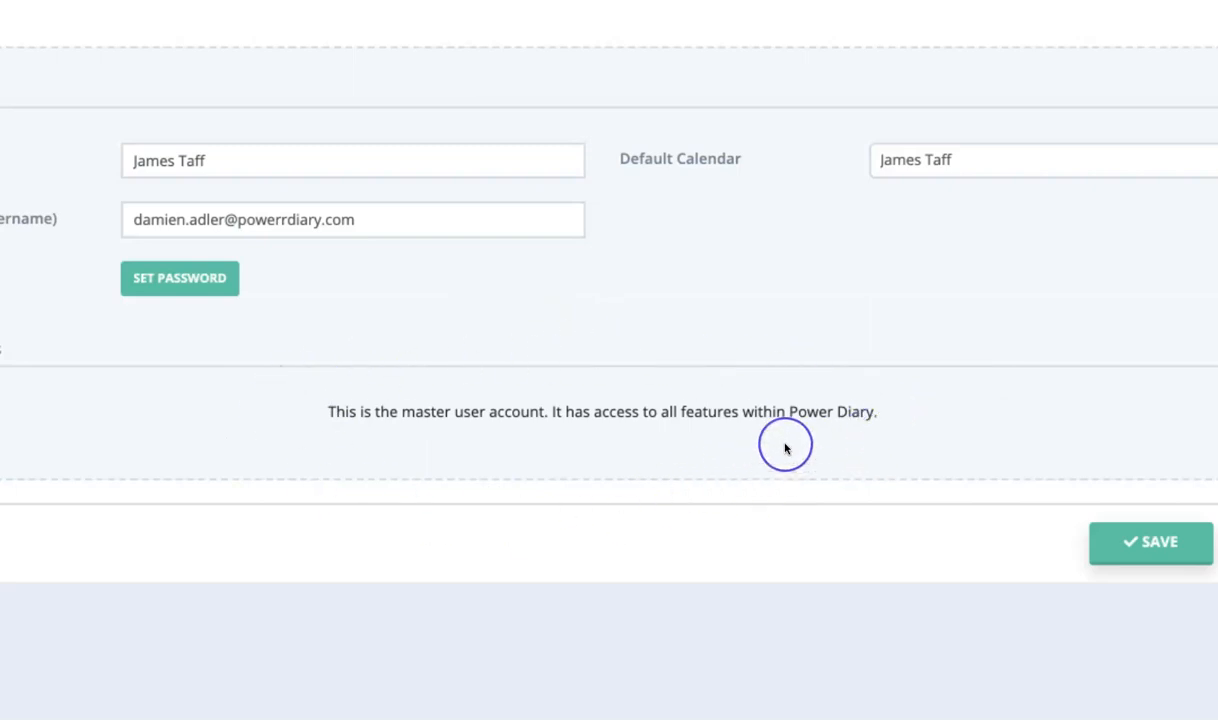
{"action": "mouse_move", "coordinate": [657, 283]}
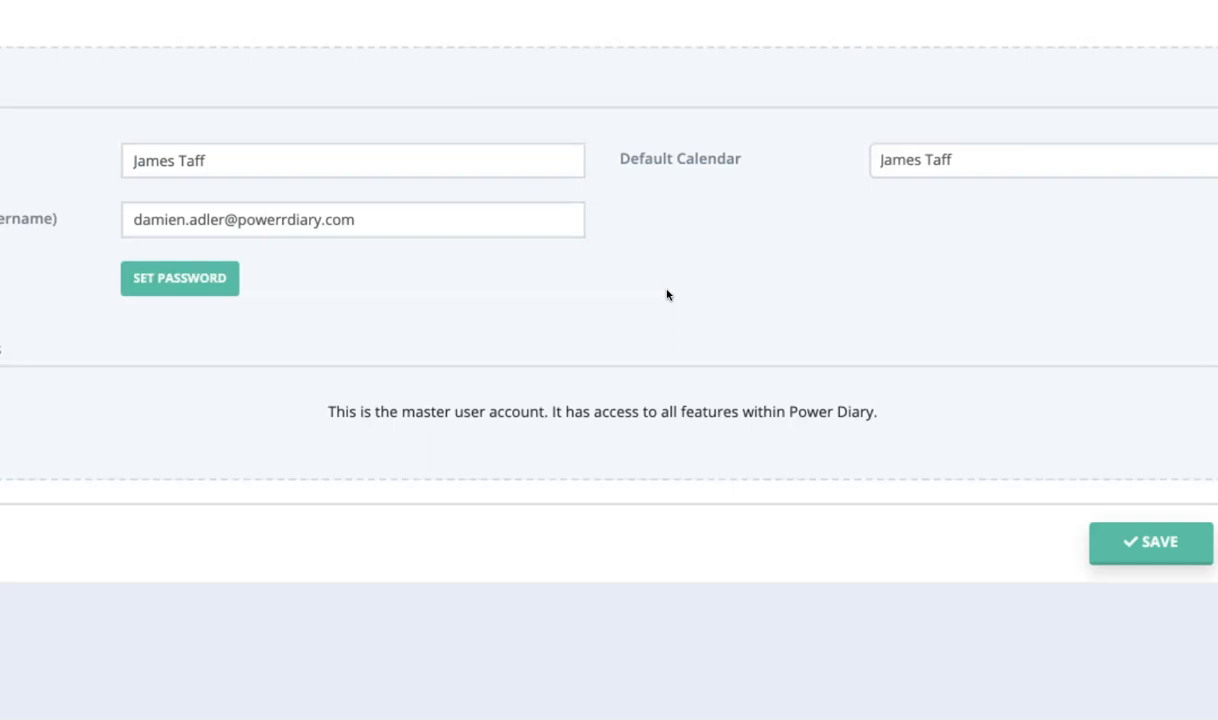
{"action": "left_click", "coordinate": [667, 294]}
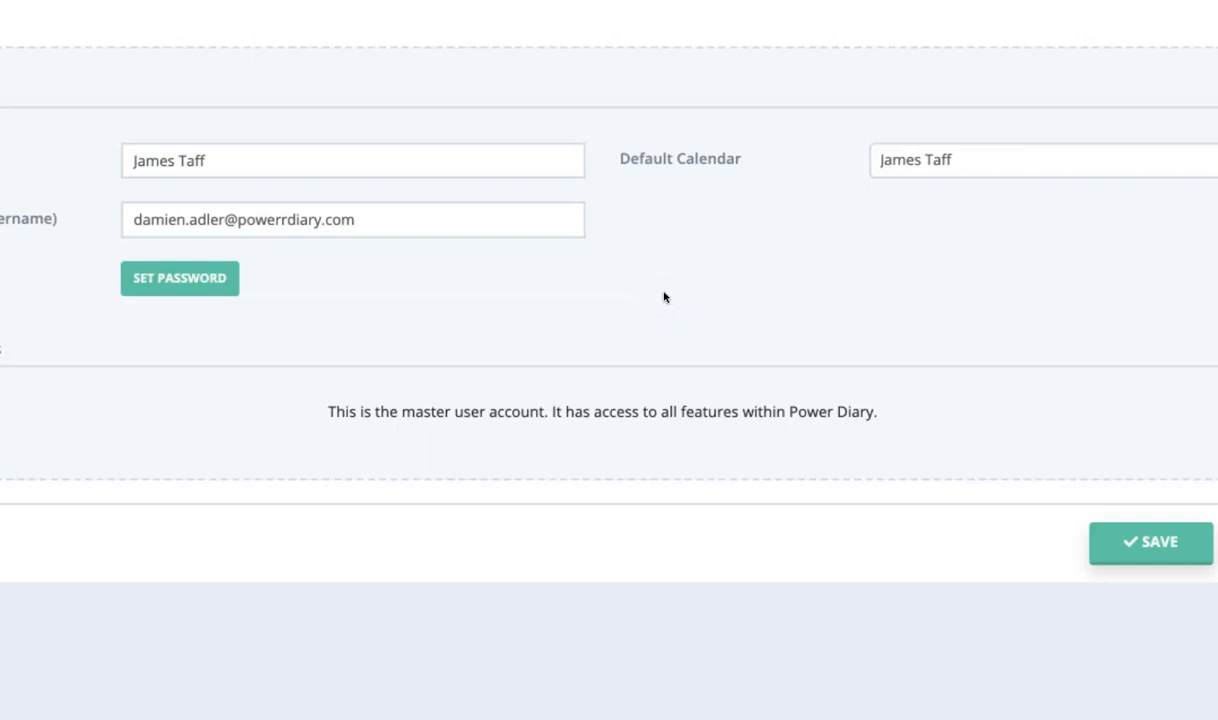
{"action": "left_click", "coordinate": [665, 295]}
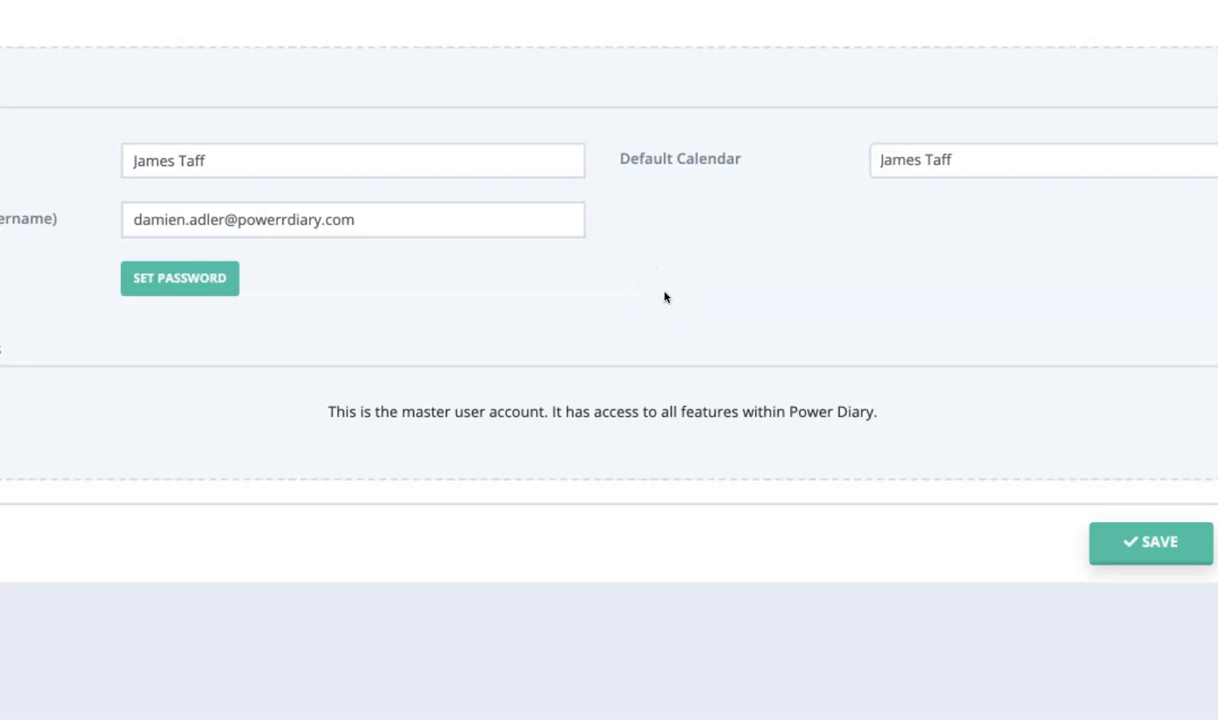
{"action": "left_click", "coordinate": [699, 295]}
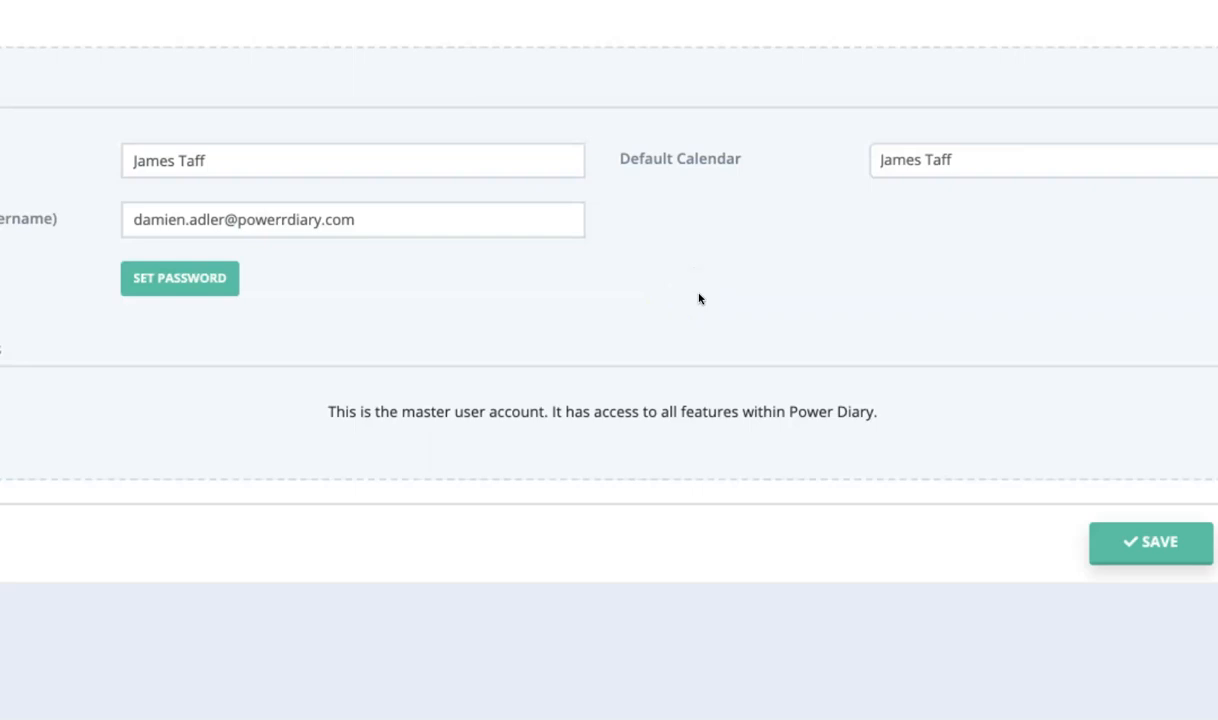
{"action": "left_click", "coordinate": [683, 288]}
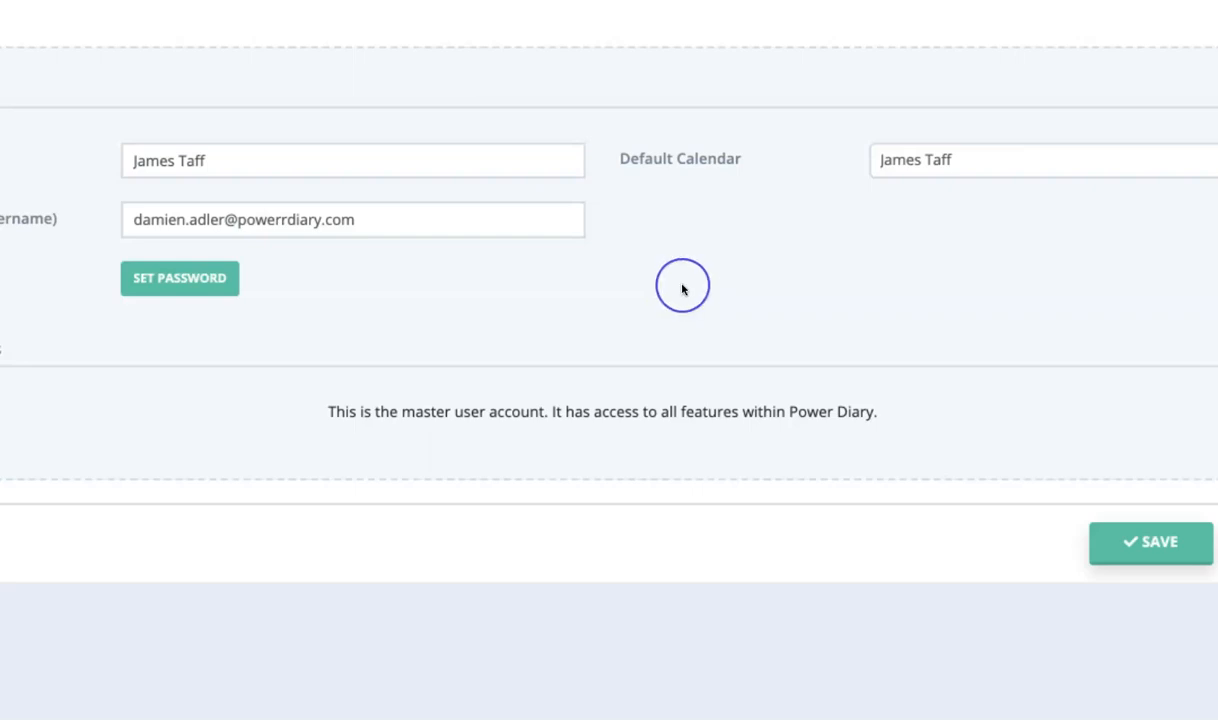
{"action": "mouse_move", "coordinate": [974, 360]}
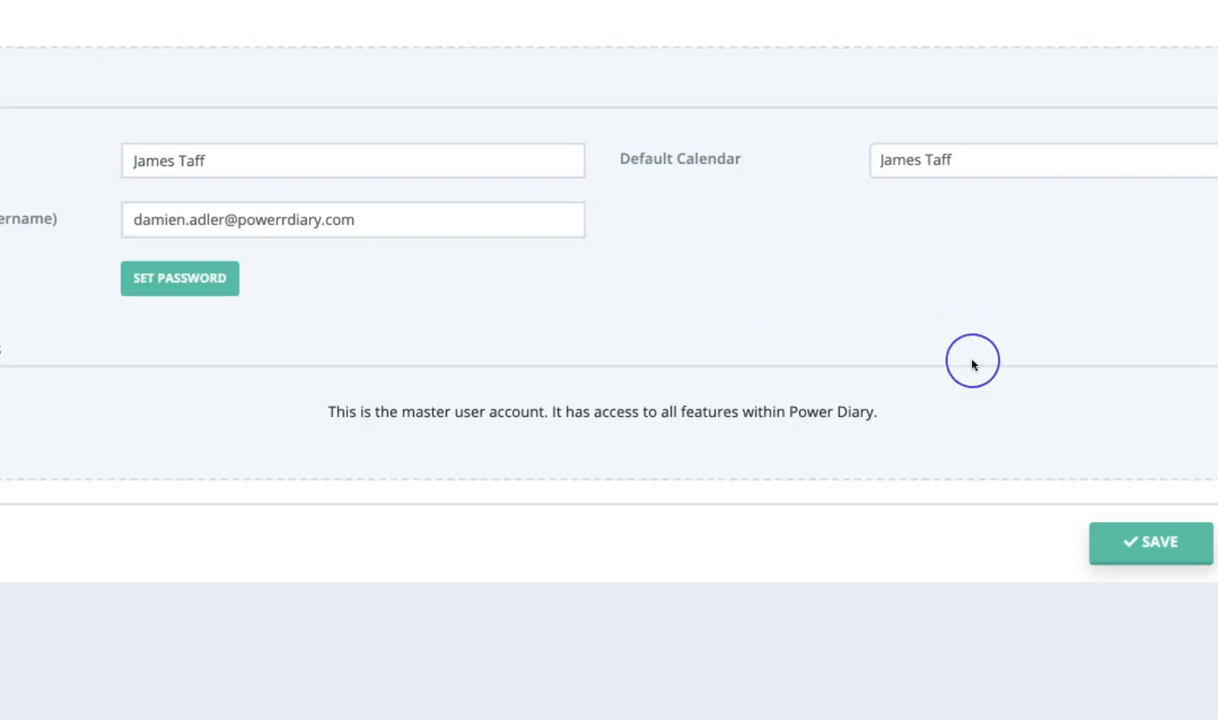
{"action": "mouse_move", "coordinate": [984, 372]}
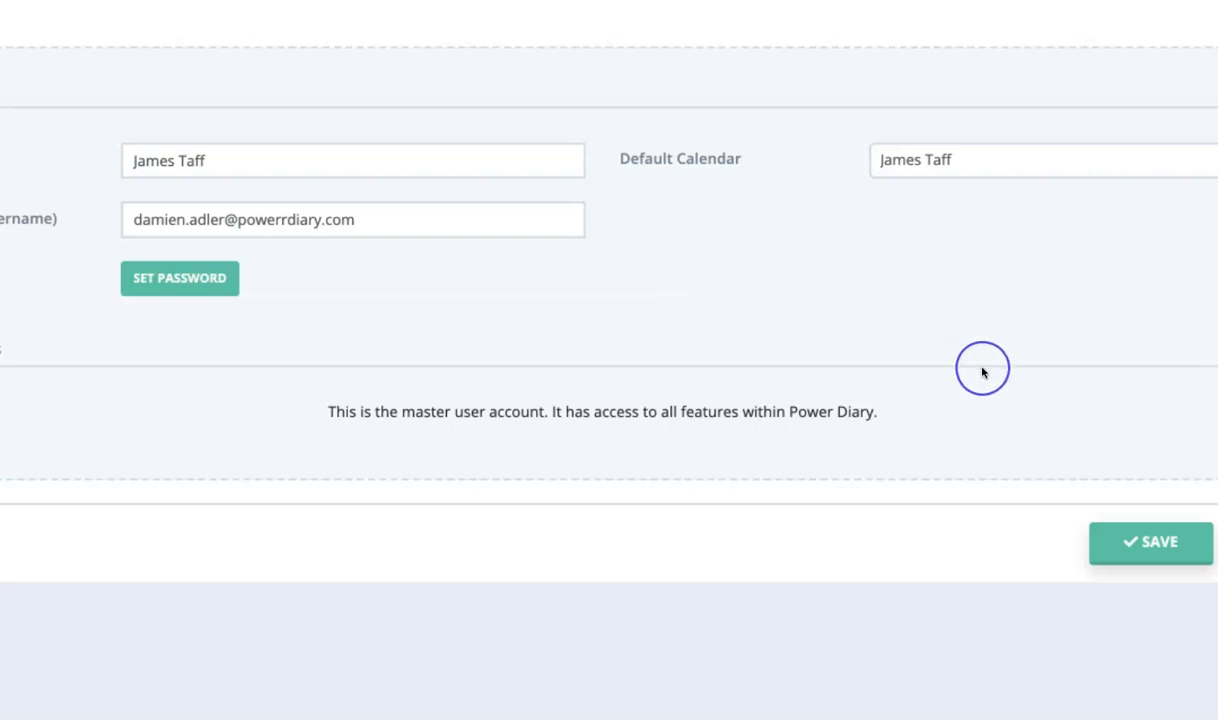
{"action": "mouse_move", "coordinate": [1053, 350]}
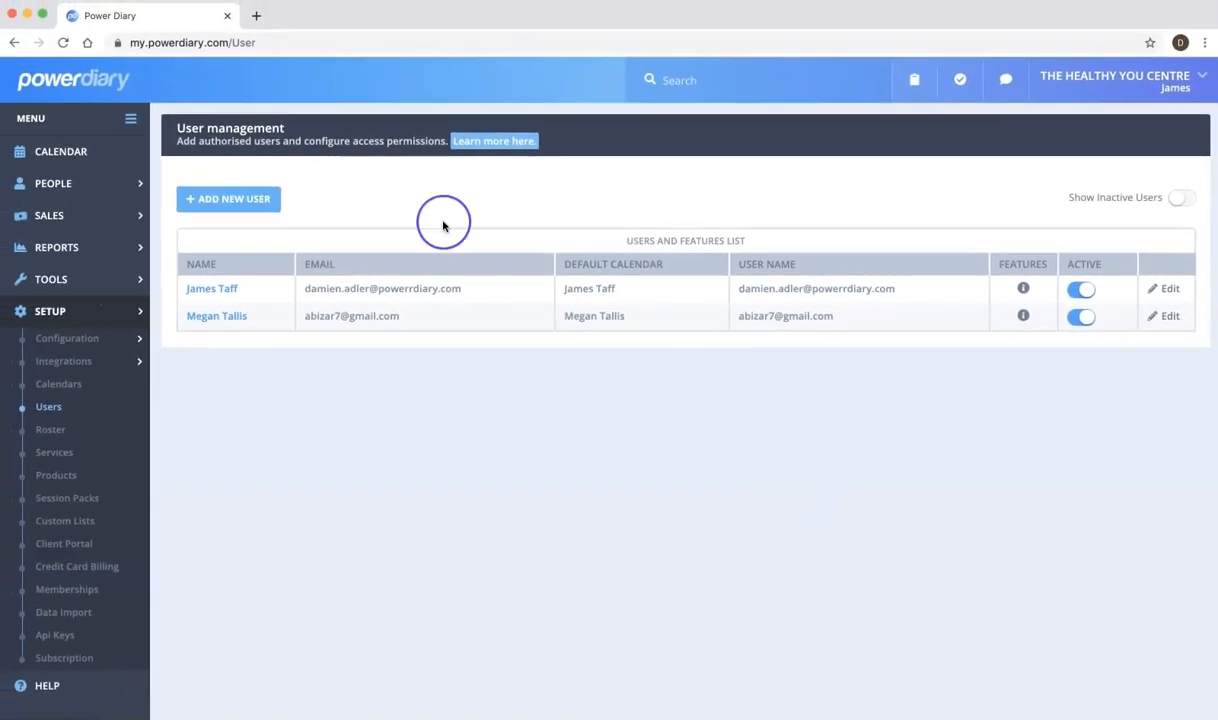
{"action": "mouse_move", "coordinate": [386, 212]}
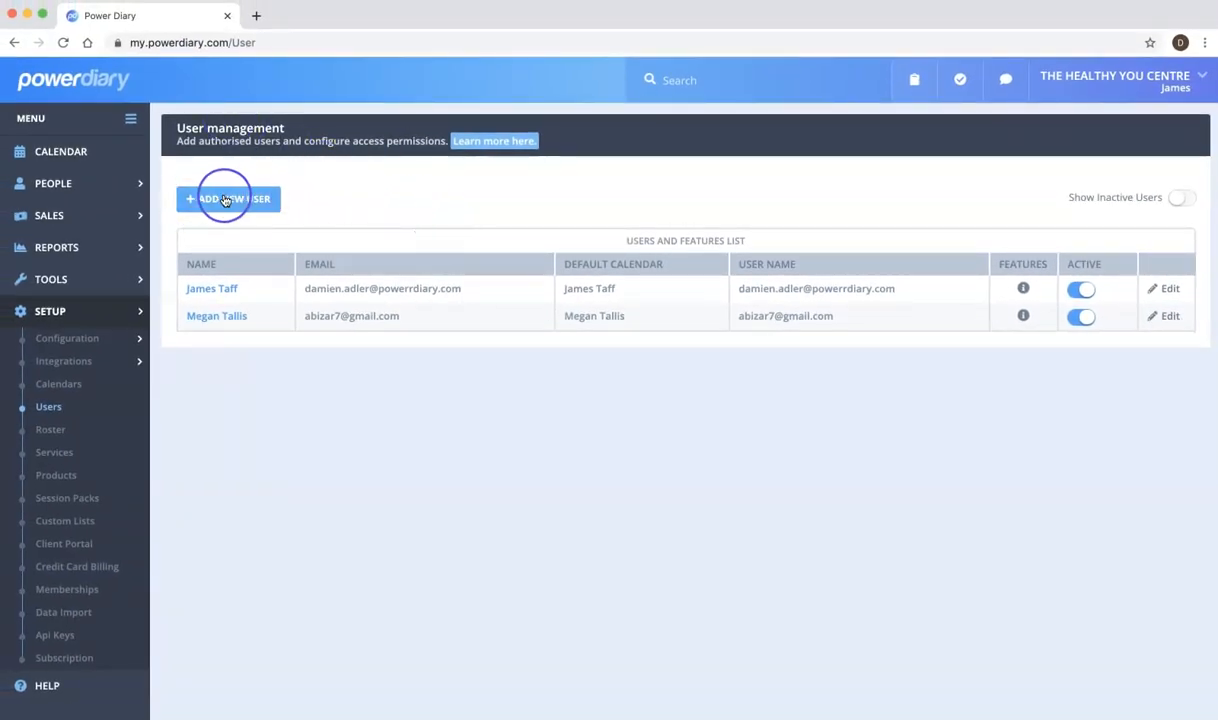
- Start a blank Add New User form
{"action": "left_click", "coordinate": [228, 199]}
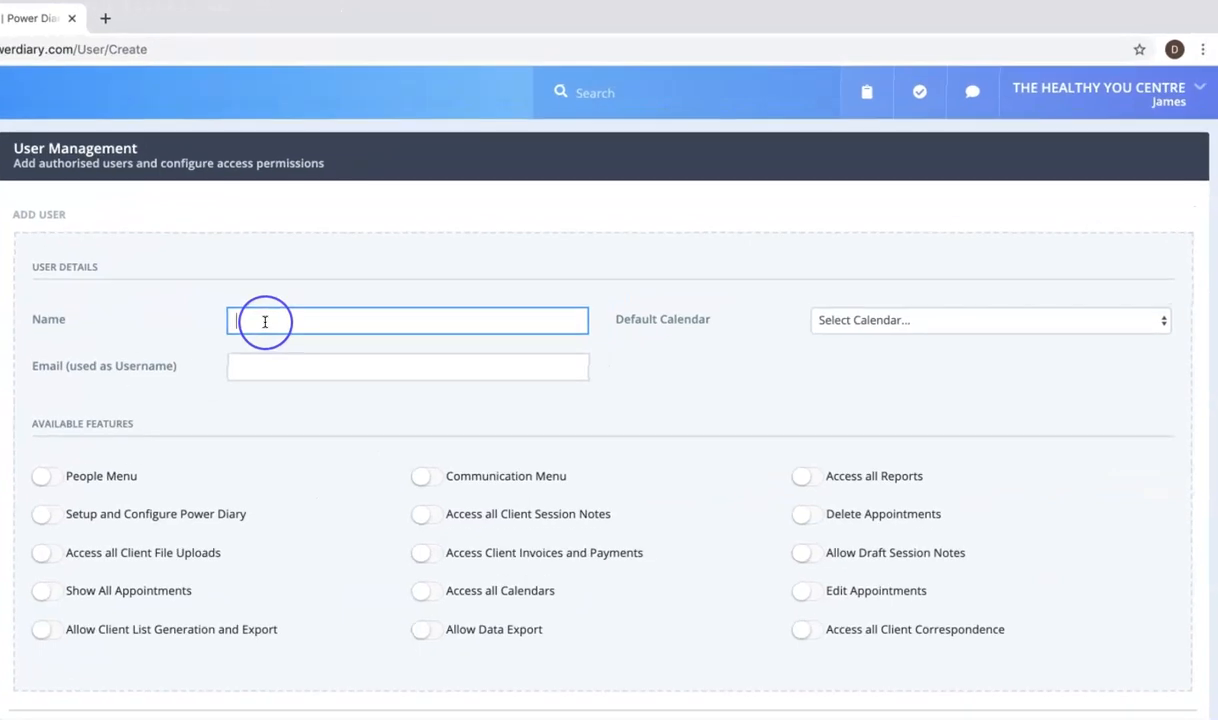
{"action": "left_click", "coordinate": [990, 320]}
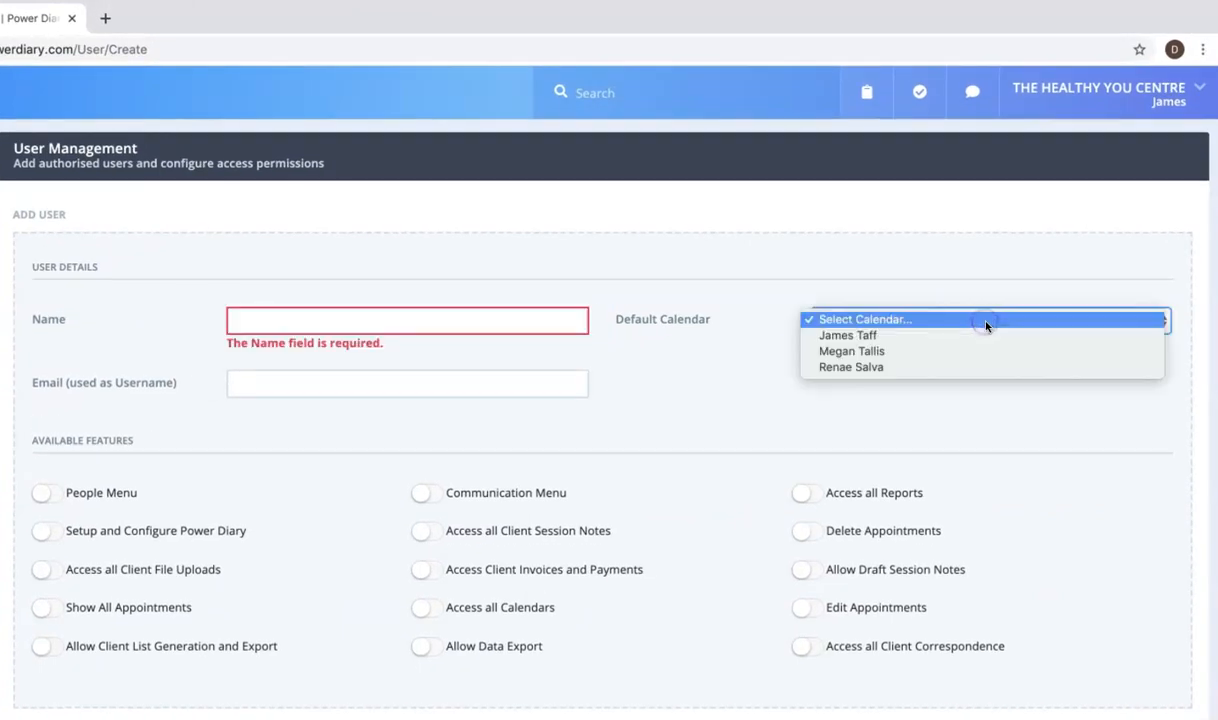
{"action": "mouse_move", "coordinate": [987, 337]}
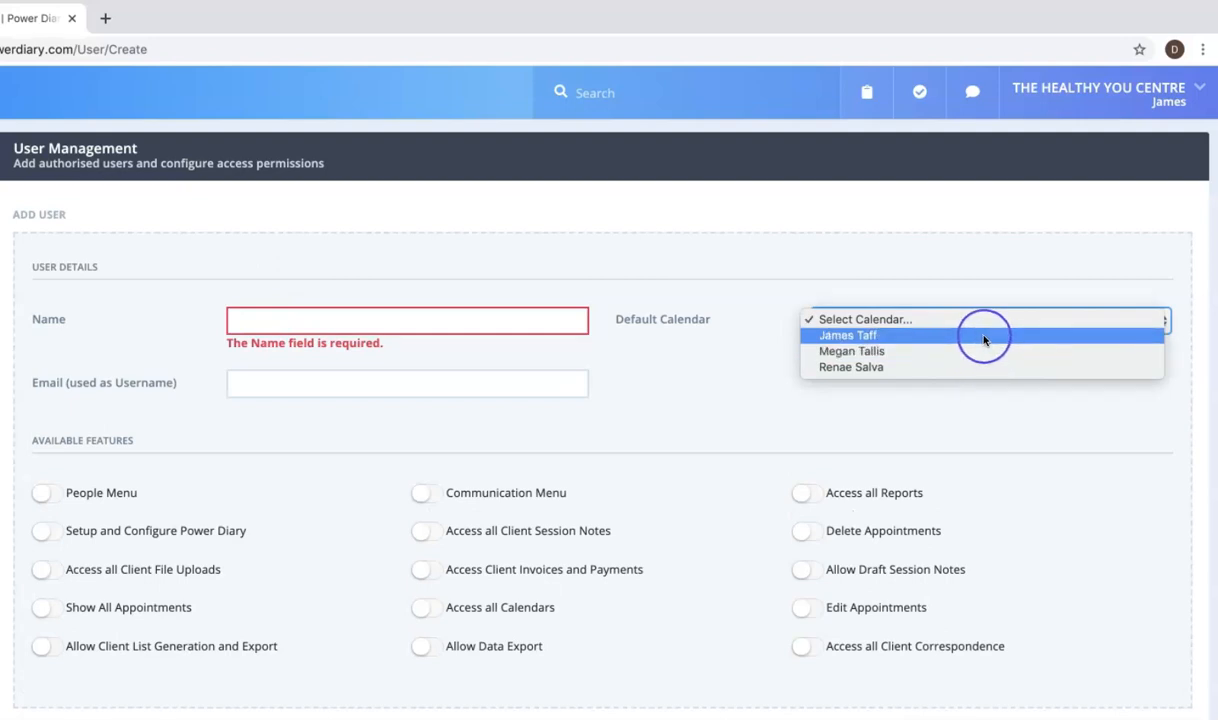
{"action": "mouse_move", "coordinate": [960, 351]}
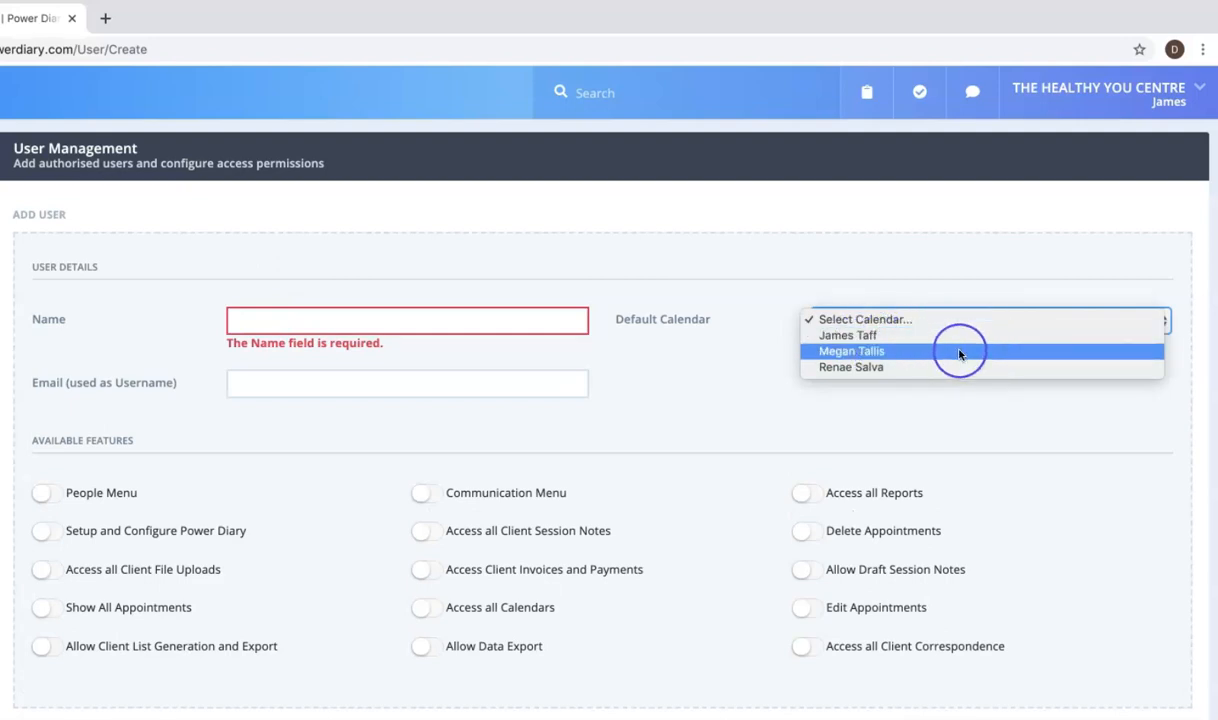
{"action": "left_click", "coordinate": [852, 351]}
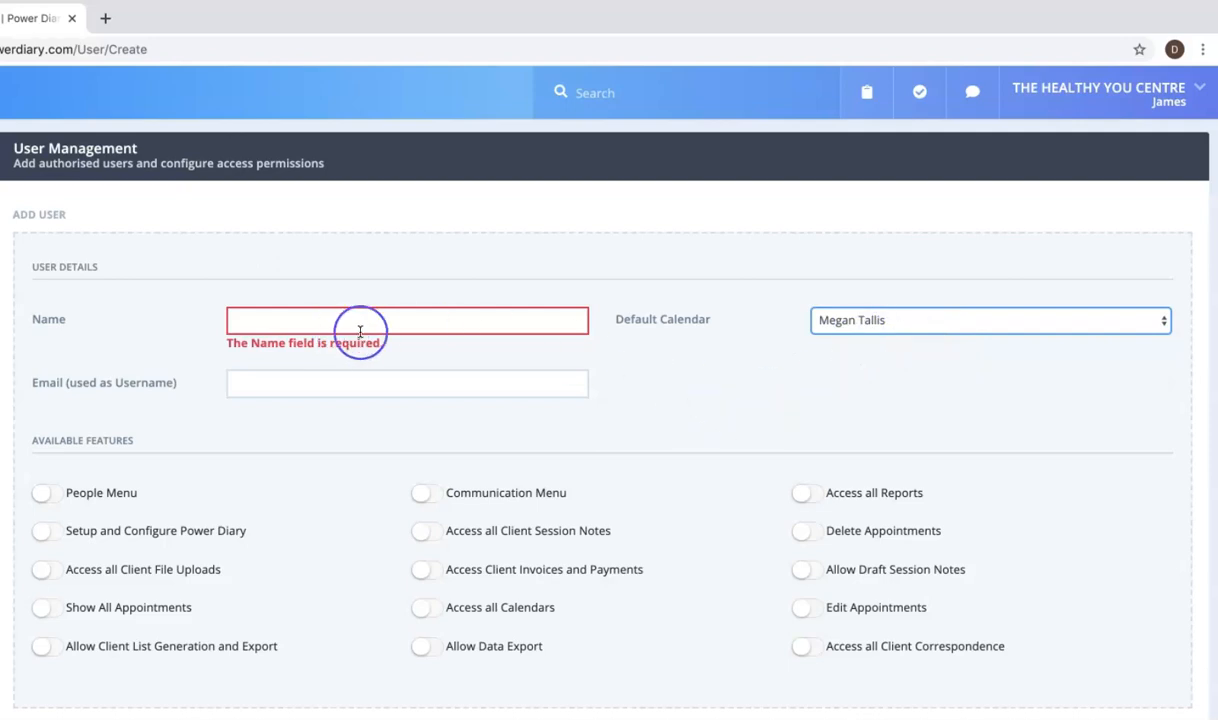
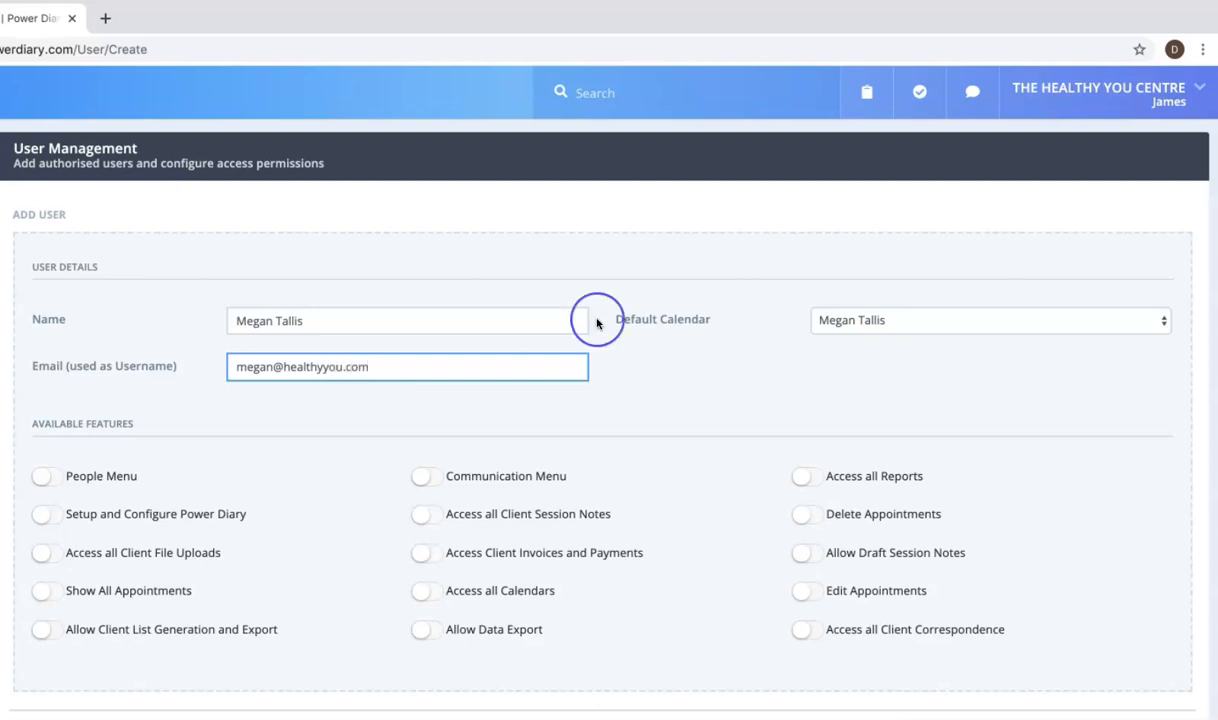
{"action": "left_click", "coordinate": [272, 371]}
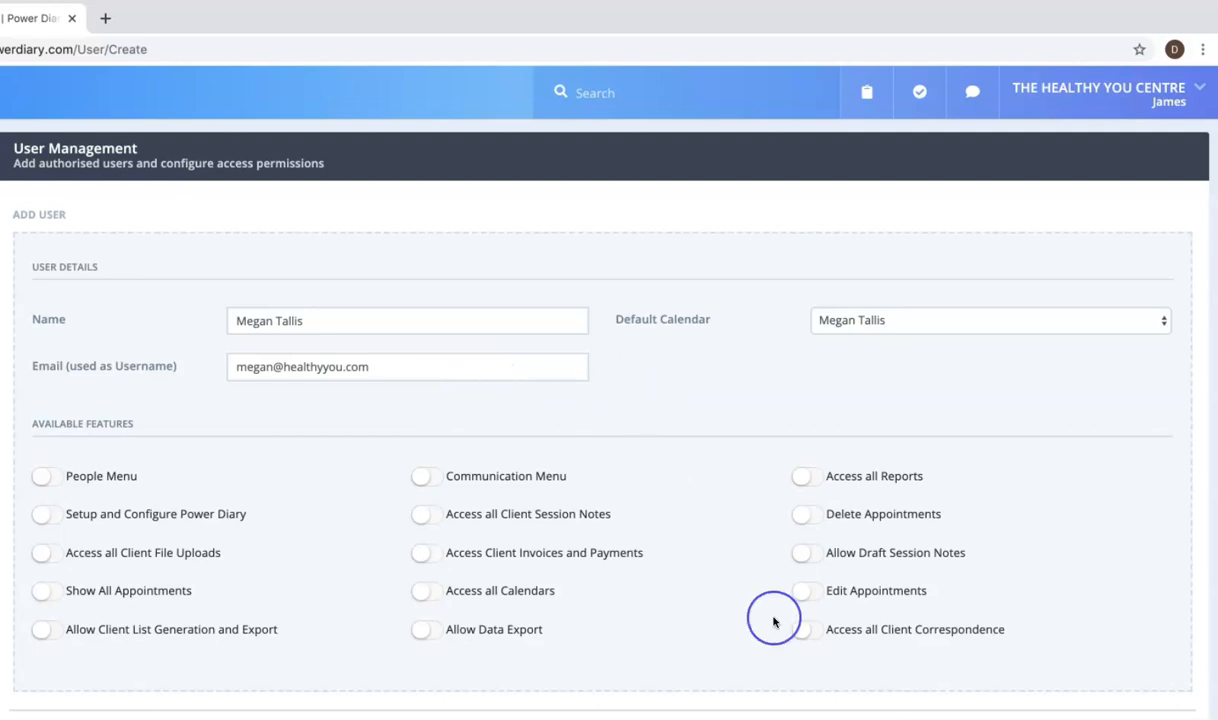
{"action": "mouse_move", "coordinate": [416, 403]}
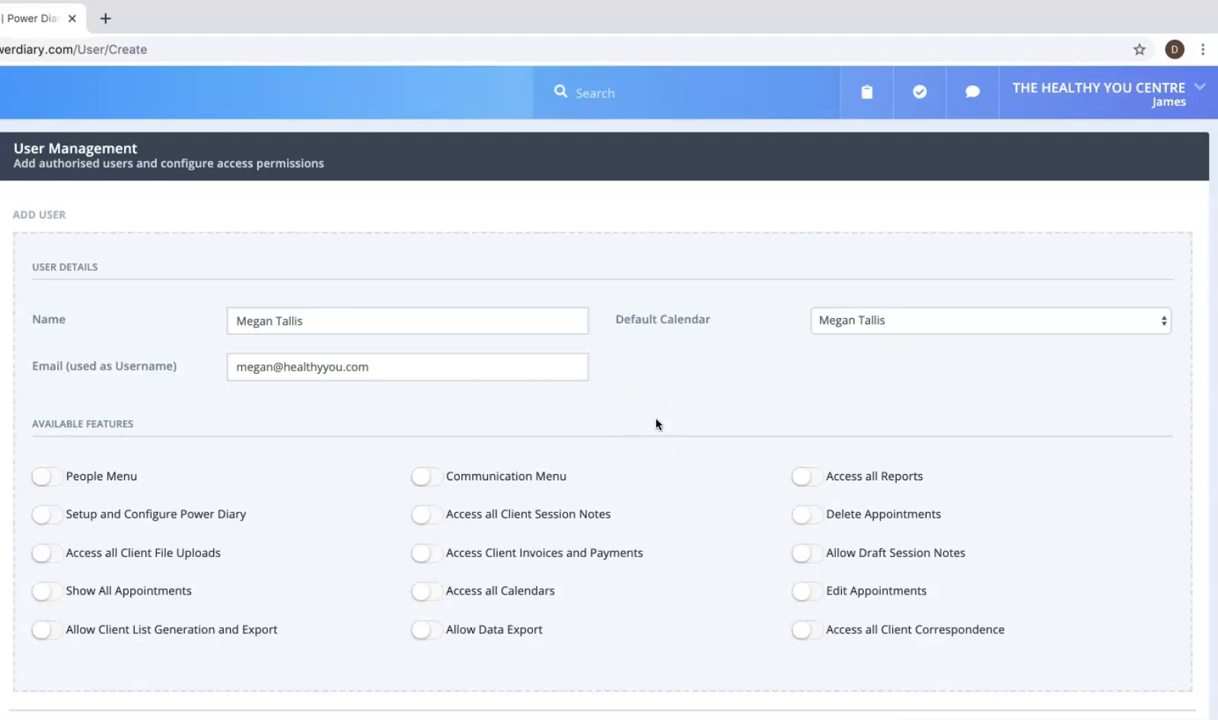
{"action": "mouse_move", "coordinate": [663, 420]}
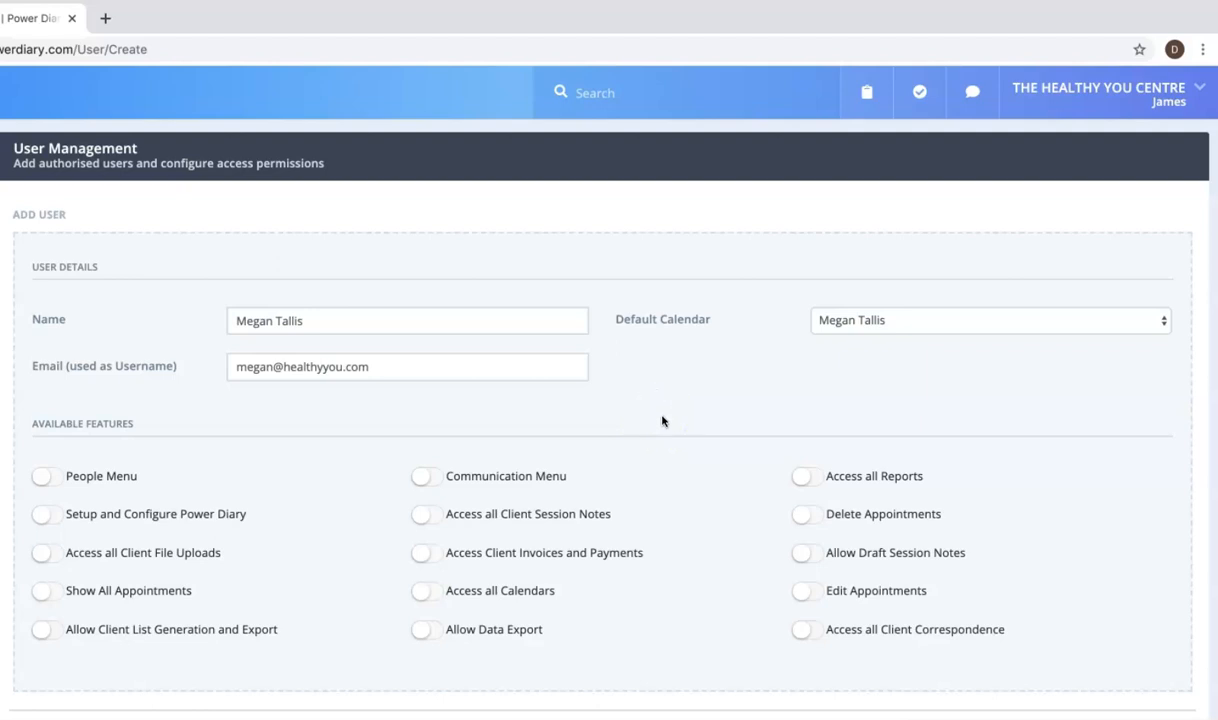
{"action": "left_click", "coordinate": [674, 417]}
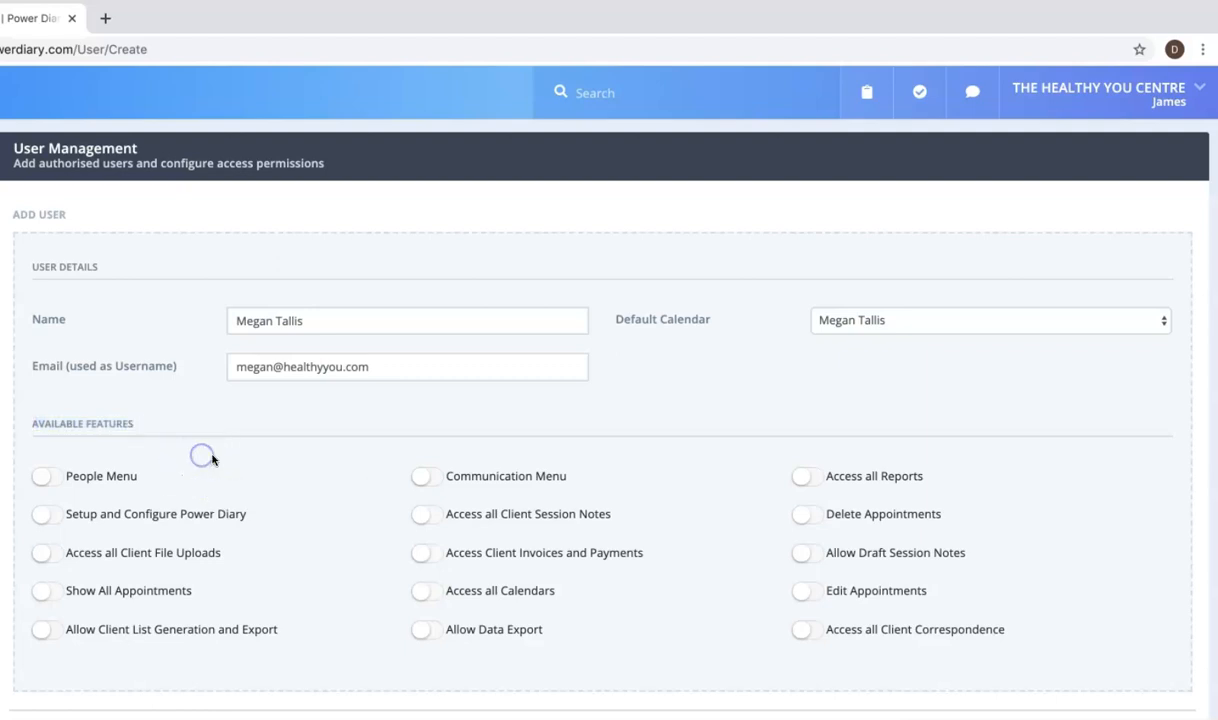
{"action": "mouse_move", "coordinate": [287, 497]}
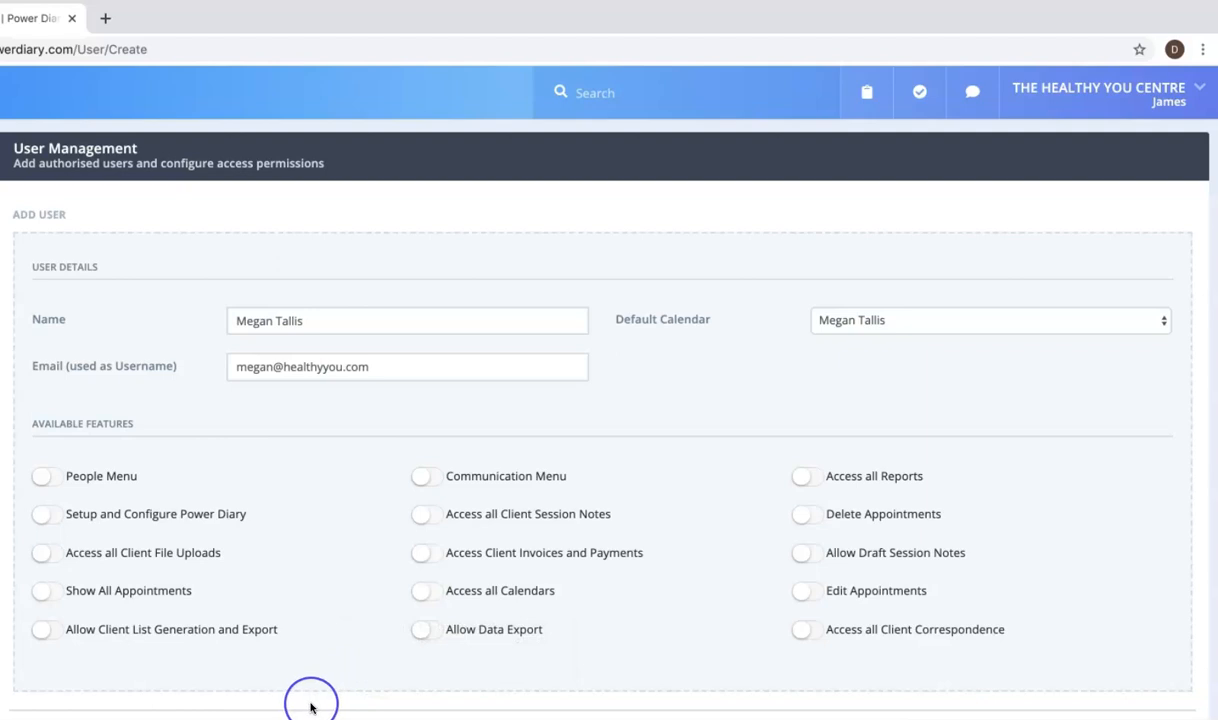
{"action": "mouse_move", "coordinate": [298, 680]}
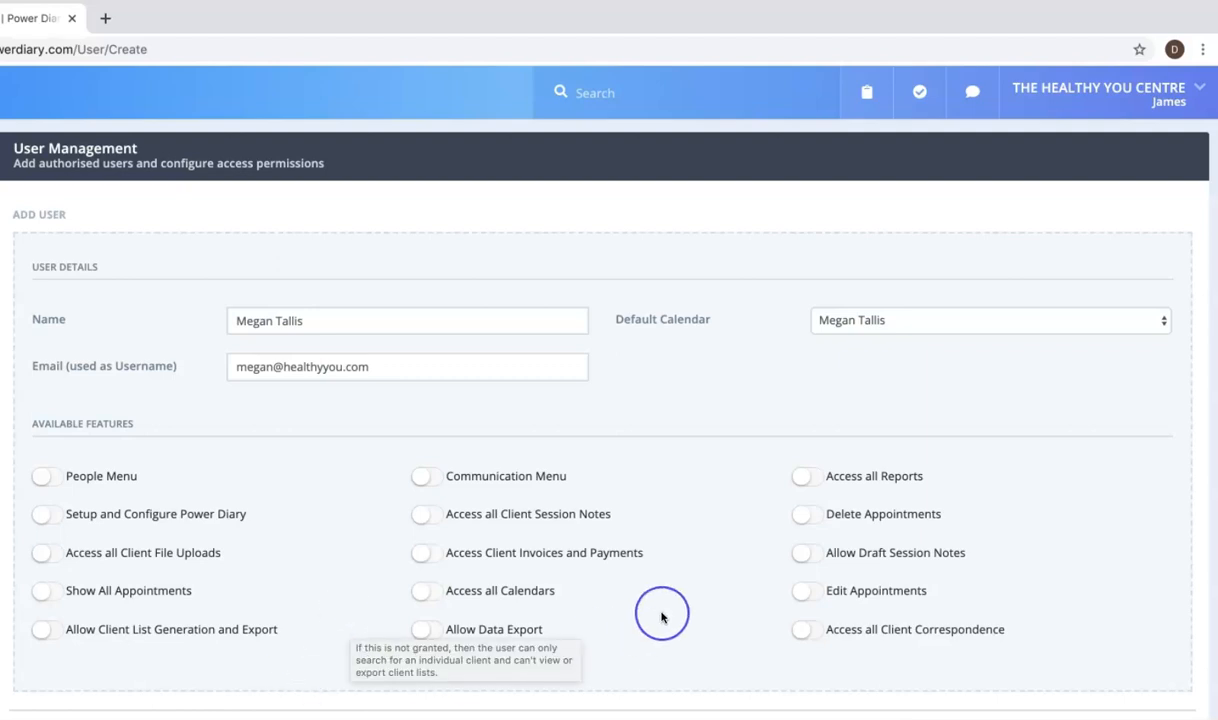
{"action": "mouse_move", "coordinate": [618, 673]}
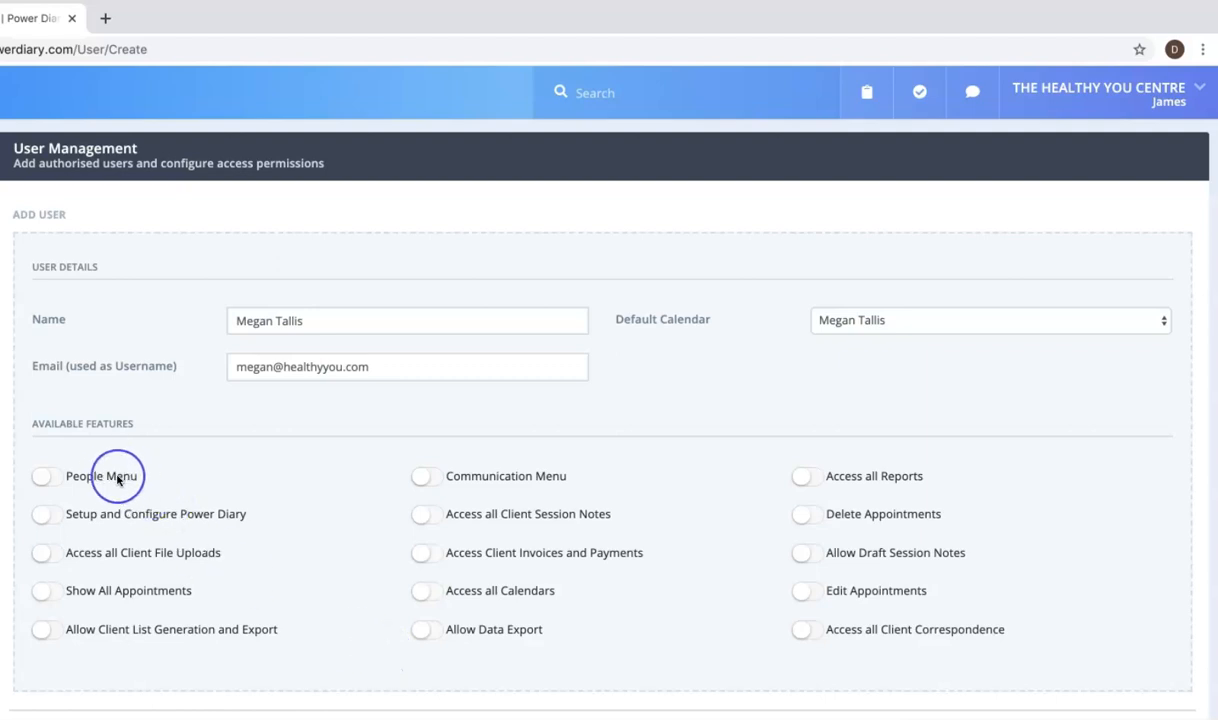
{"action": "mouse_move", "coordinate": [48, 514]}
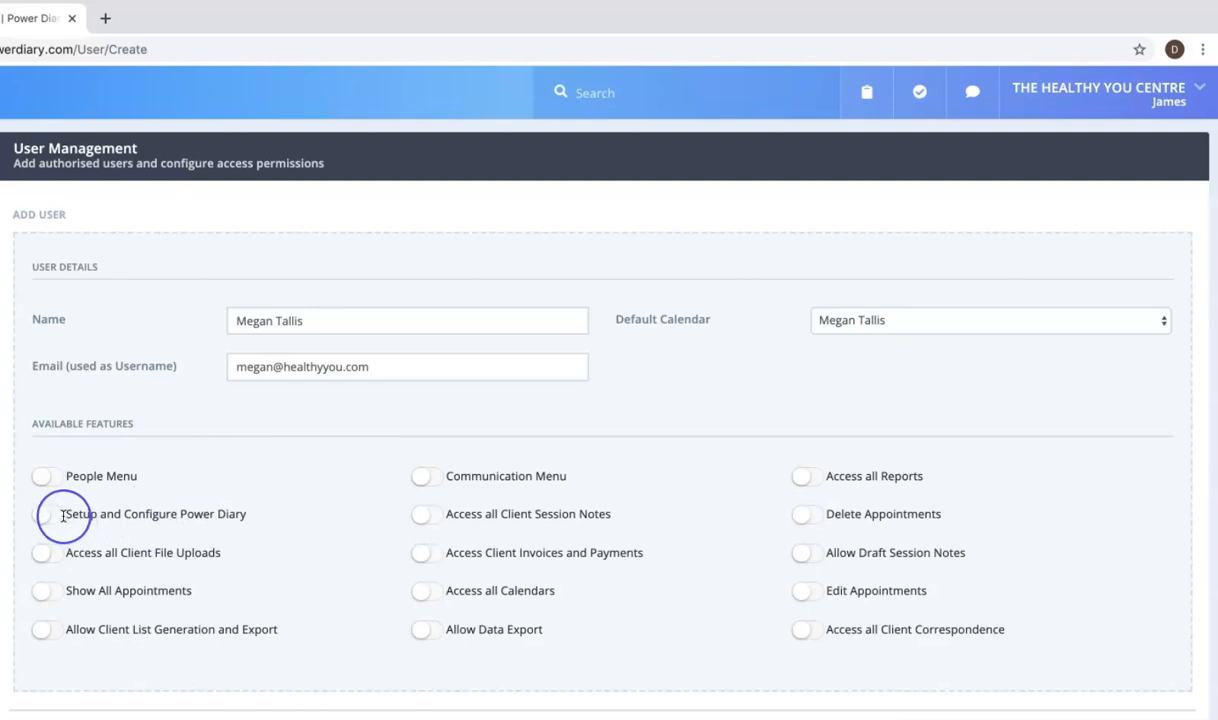
{"action": "left_click", "coordinate": [44, 515]}
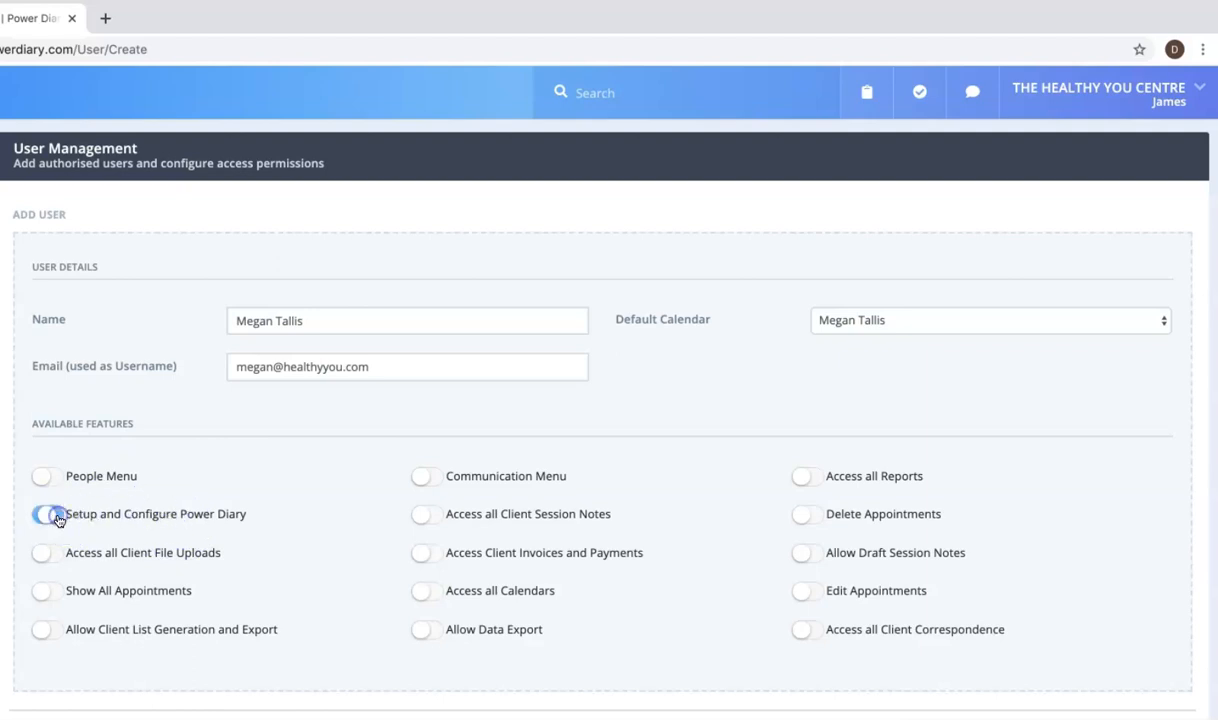
{"action": "left_click", "coordinate": [46, 514]}
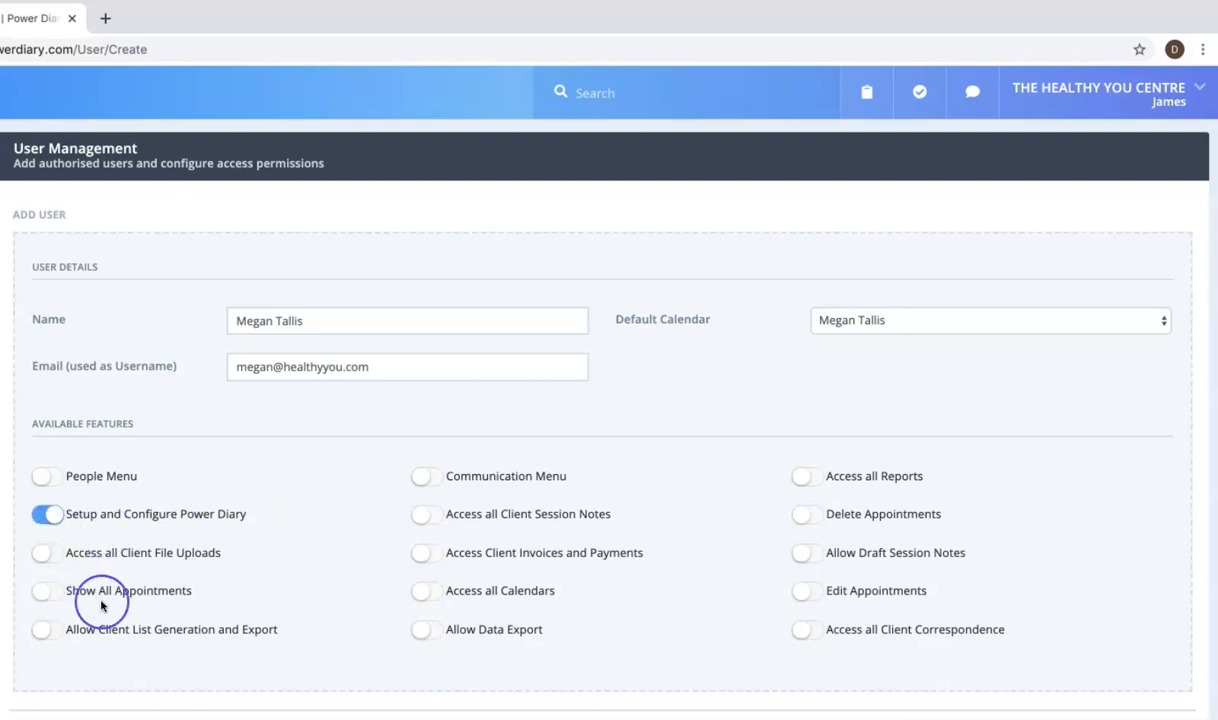
{"action": "mouse_move", "coordinate": [484, 604]}
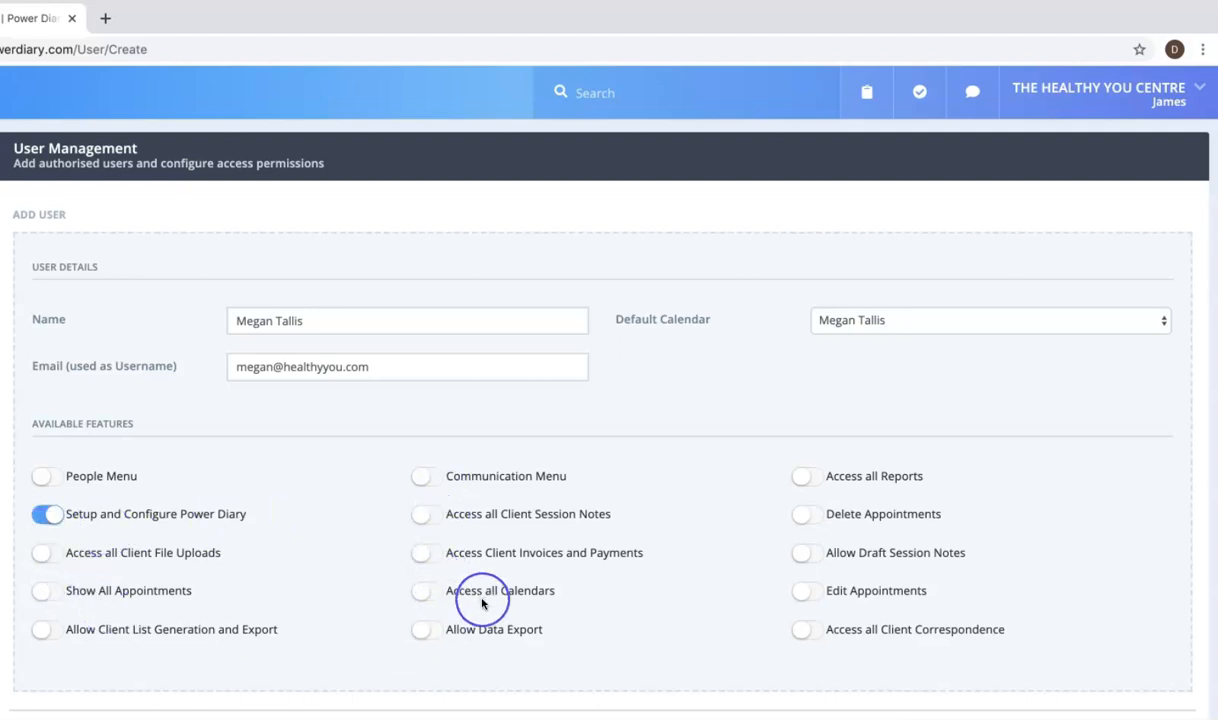
{"action": "left_click", "coordinate": [422, 590]}
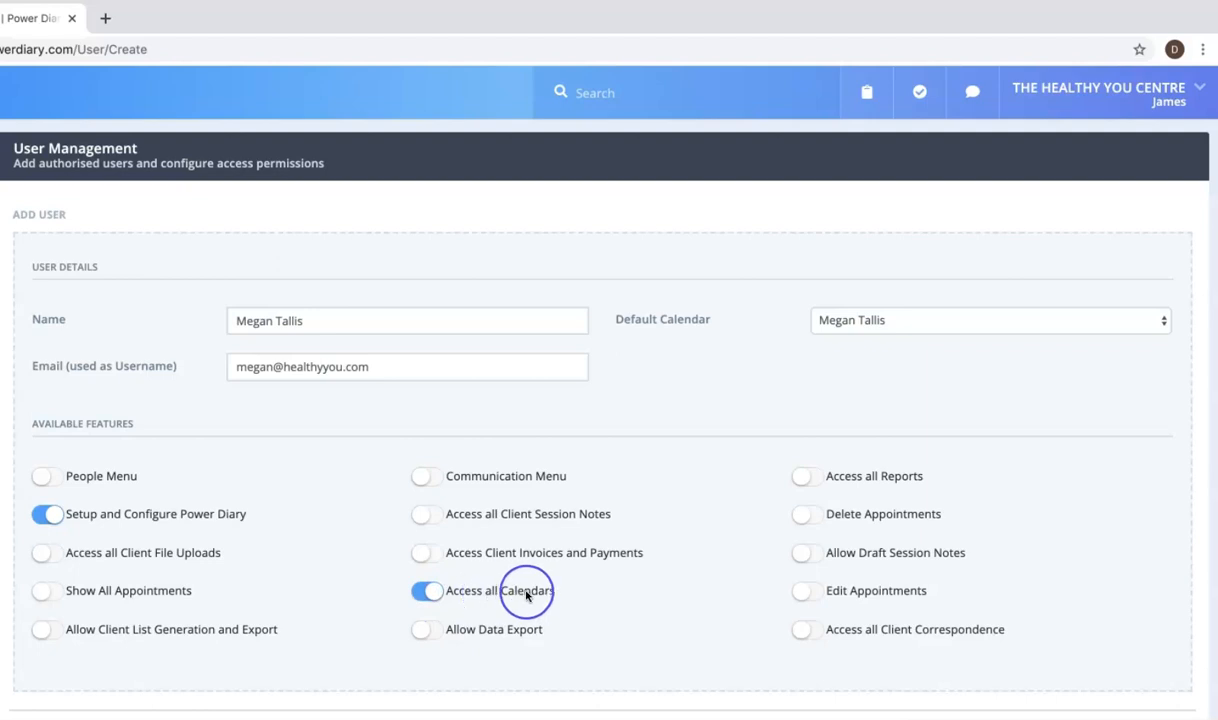
{"action": "mouse_move", "coordinate": [431, 594]}
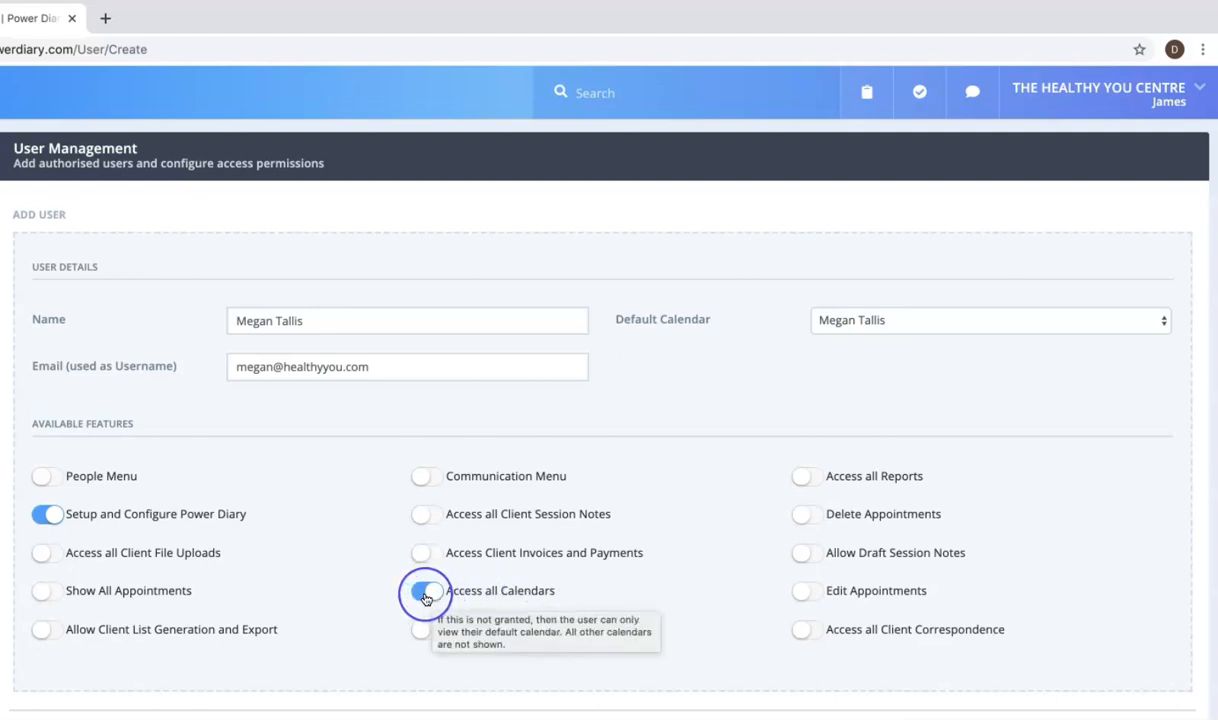
{"action": "left_click", "coordinate": [424, 591]}
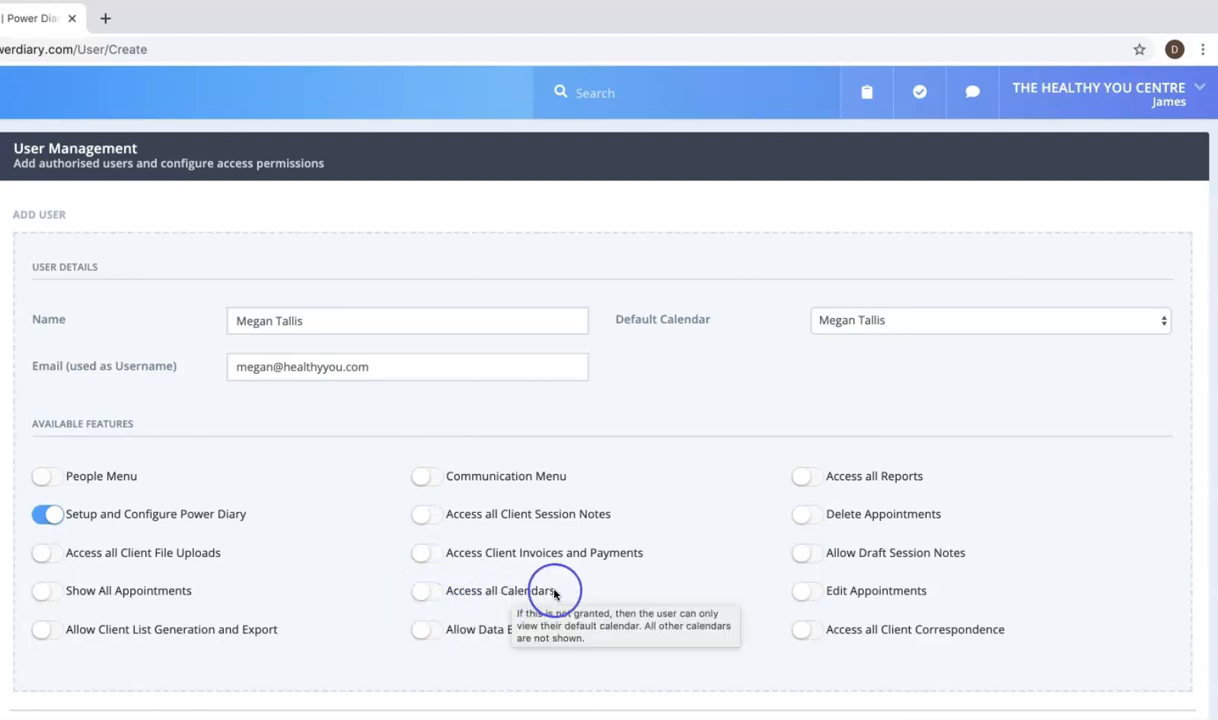
{"action": "mouse_move", "coordinate": [538, 645]}
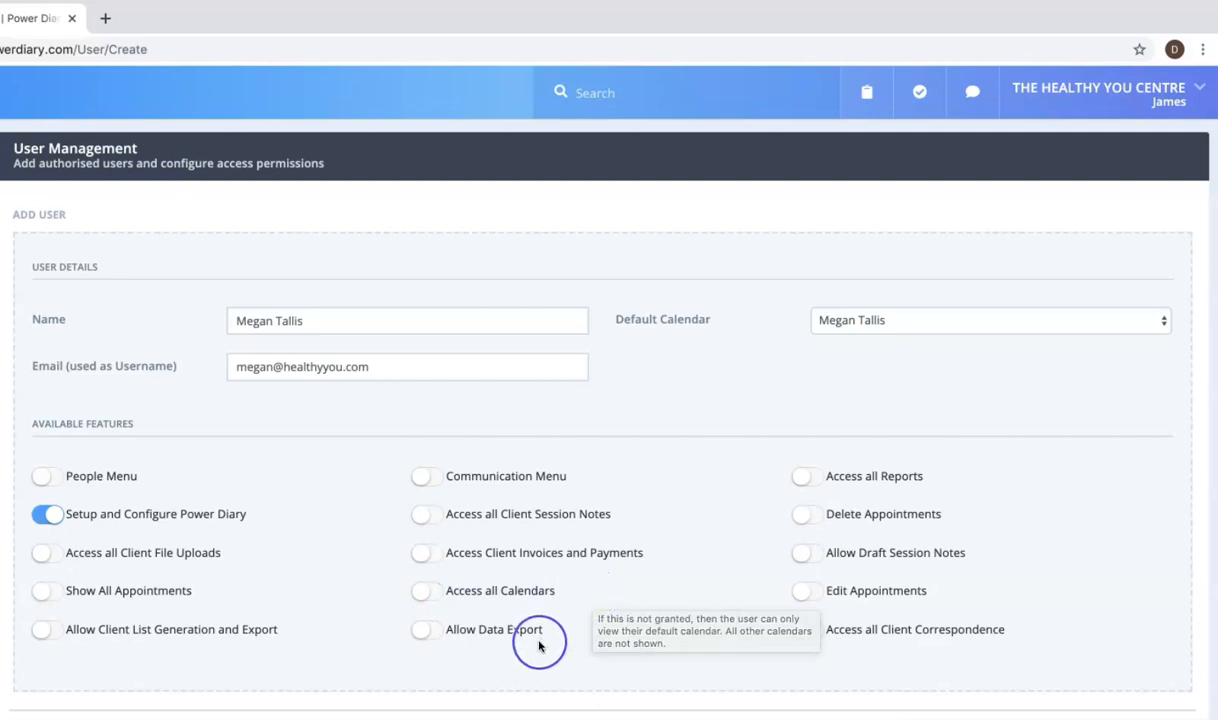
{"action": "mouse_move", "coordinate": [498, 498]}
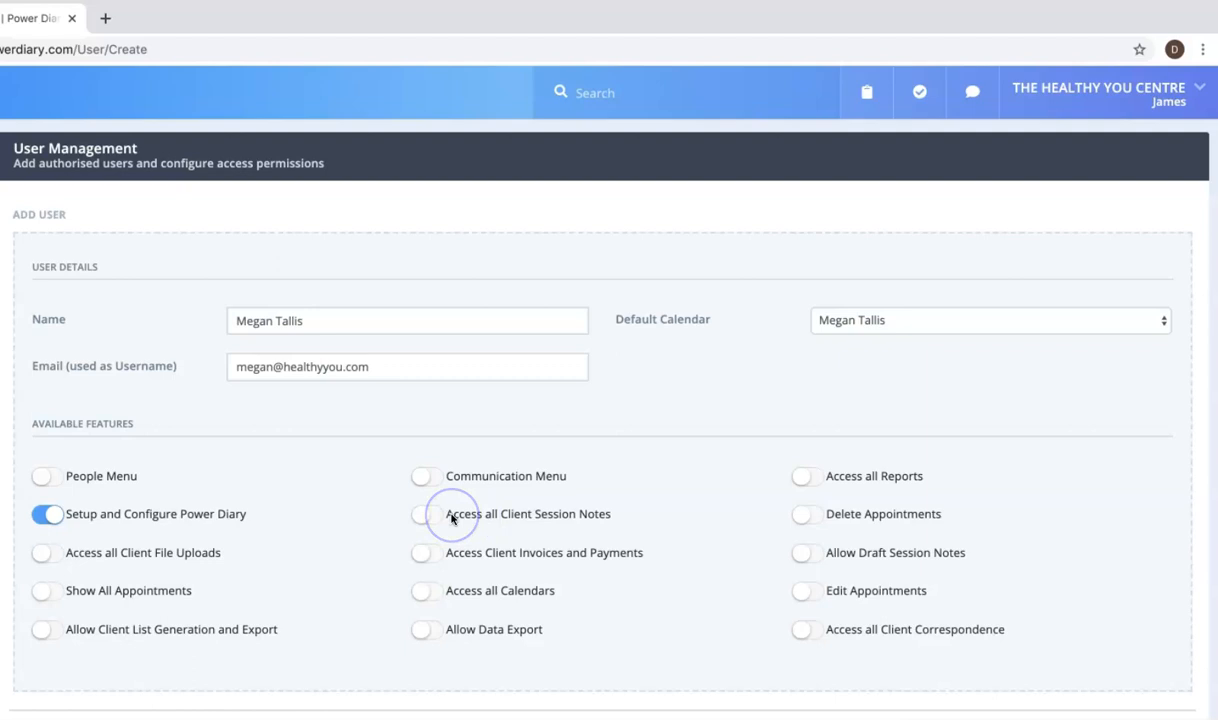
{"action": "mouse_move", "coordinate": [625, 522]}
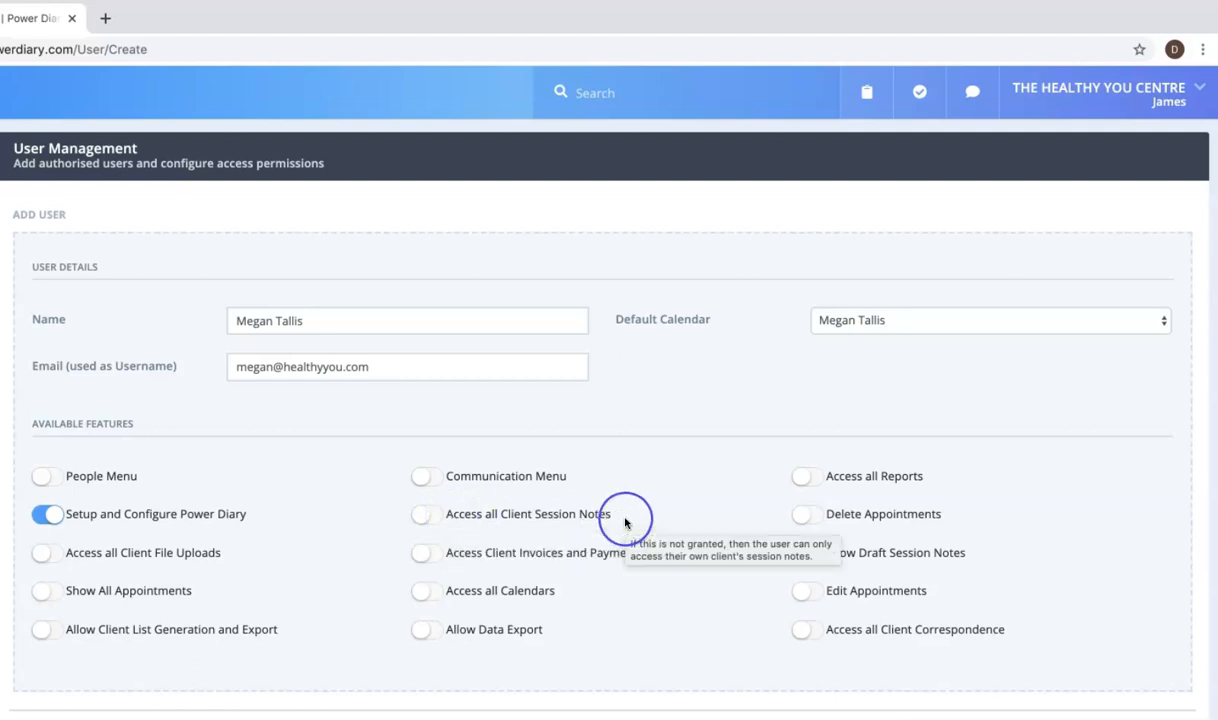
{"action": "mouse_move", "coordinate": [697, 567]}
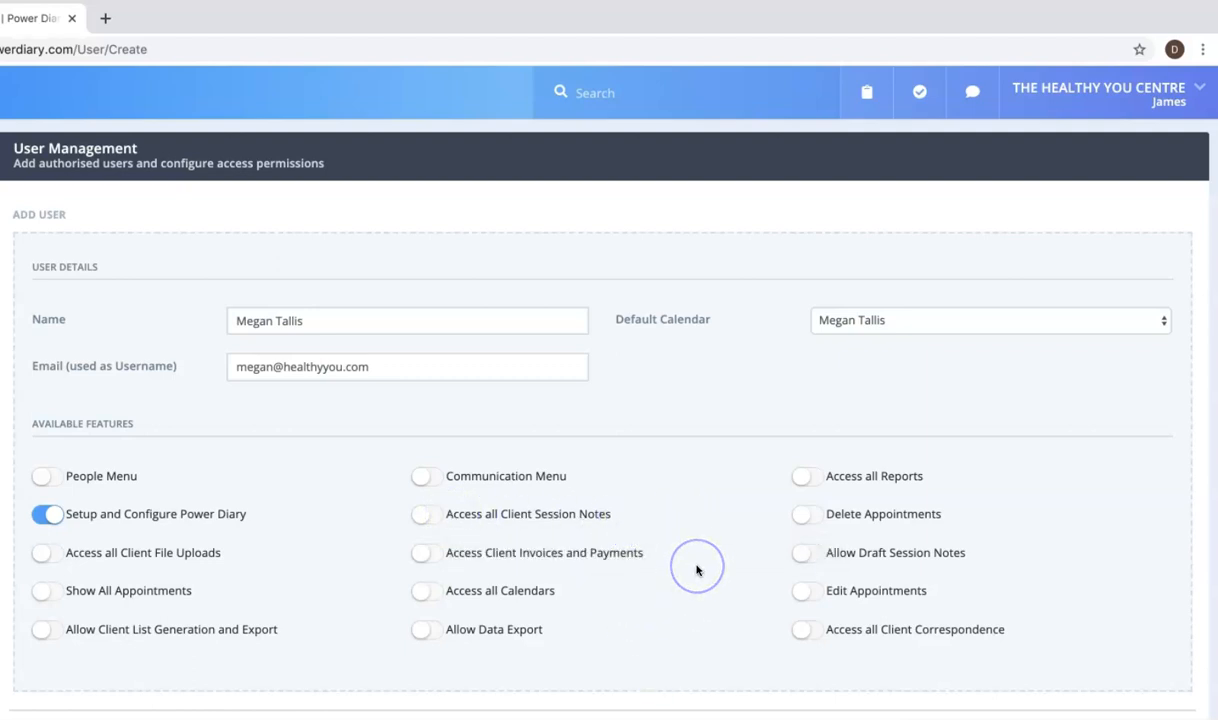
{"action": "mouse_move", "coordinate": [836, 481]}
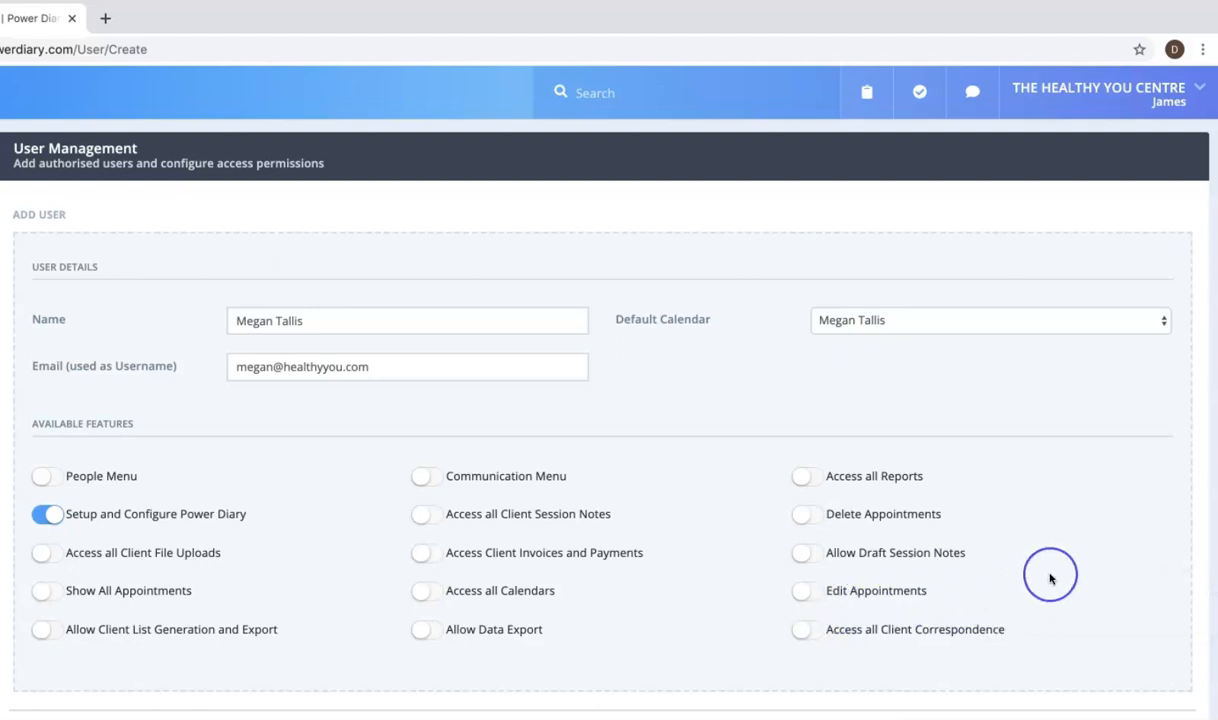
{"action": "mouse_move", "coordinate": [962, 652]}
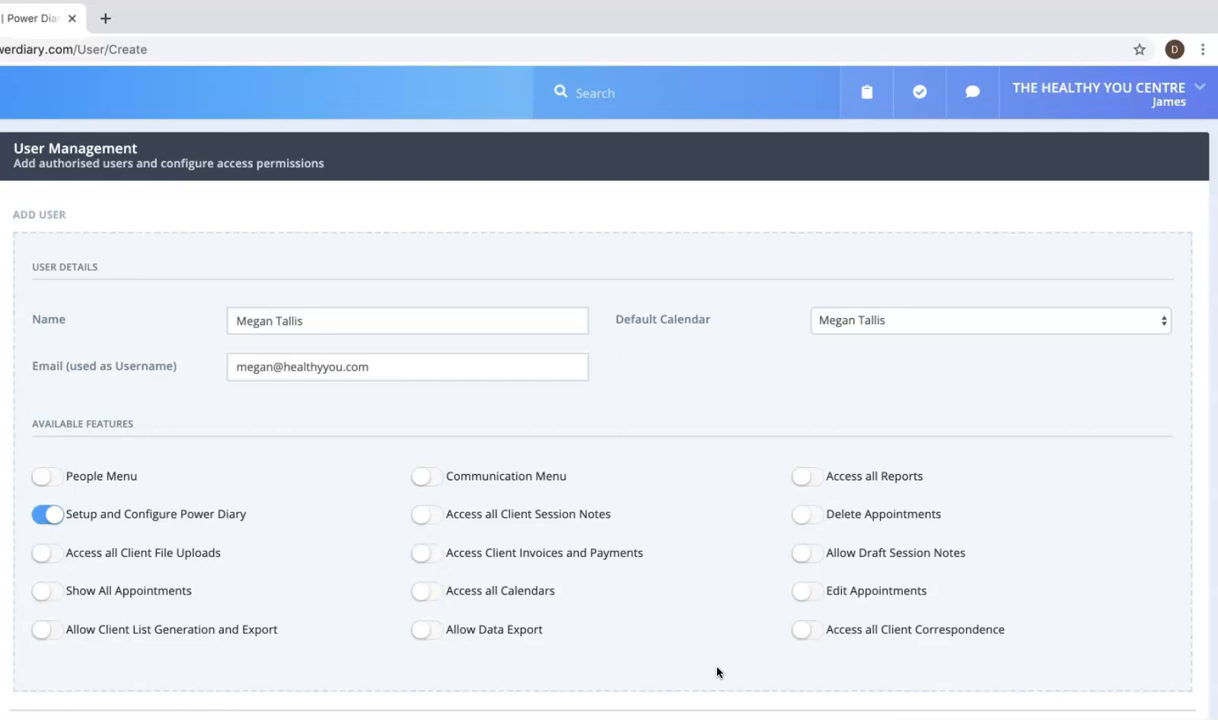
{"action": "mouse_move", "coordinate": [714, 638]}
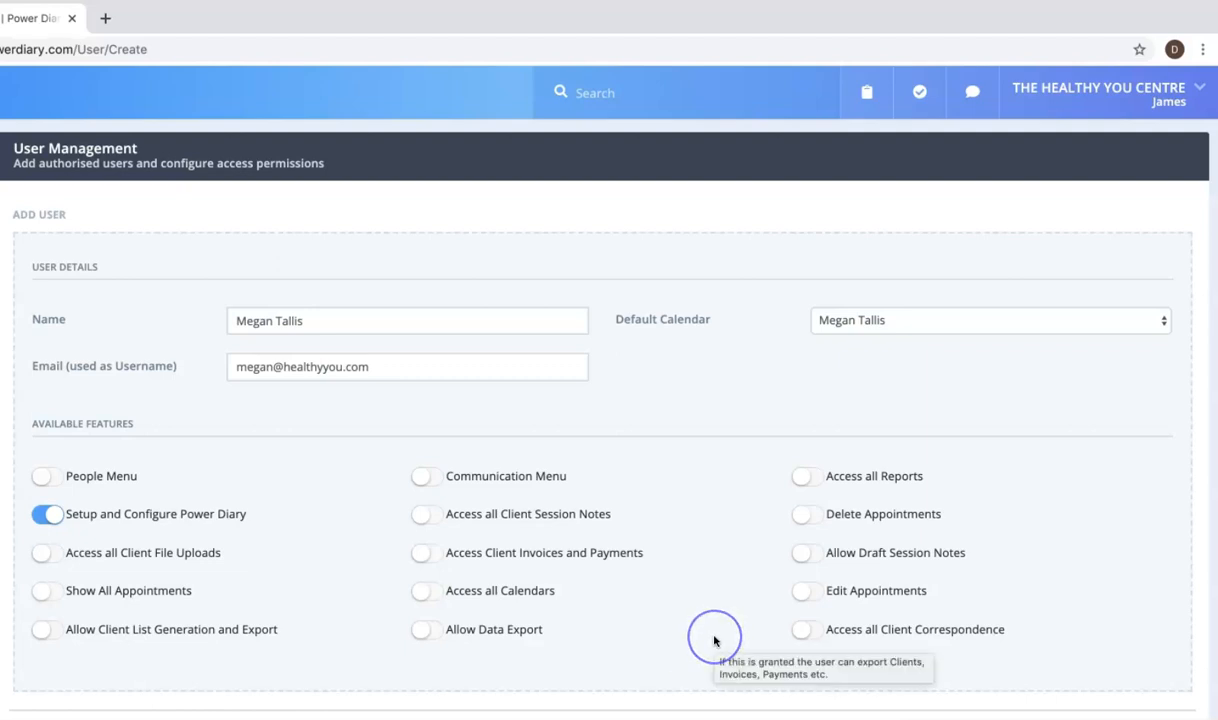
{"action": "mouse_move", "coordinate": [65, 630]}
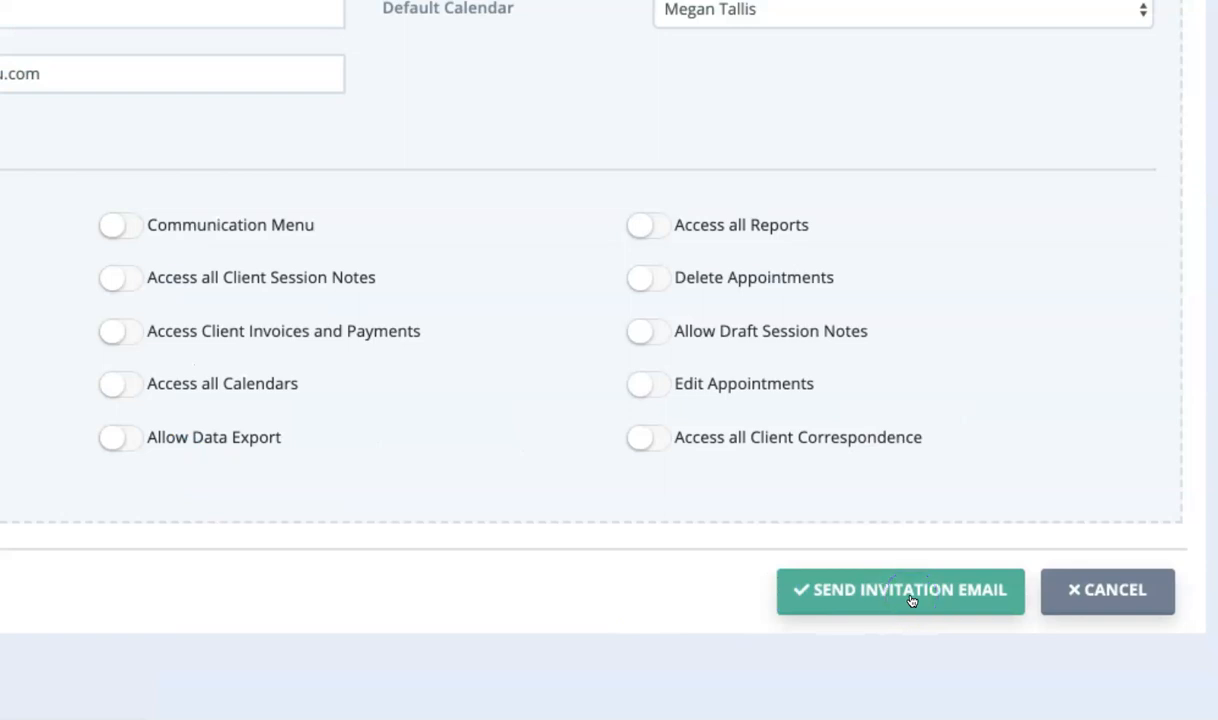
{"action": "mouse_move", "coordinate": [625, 555]}
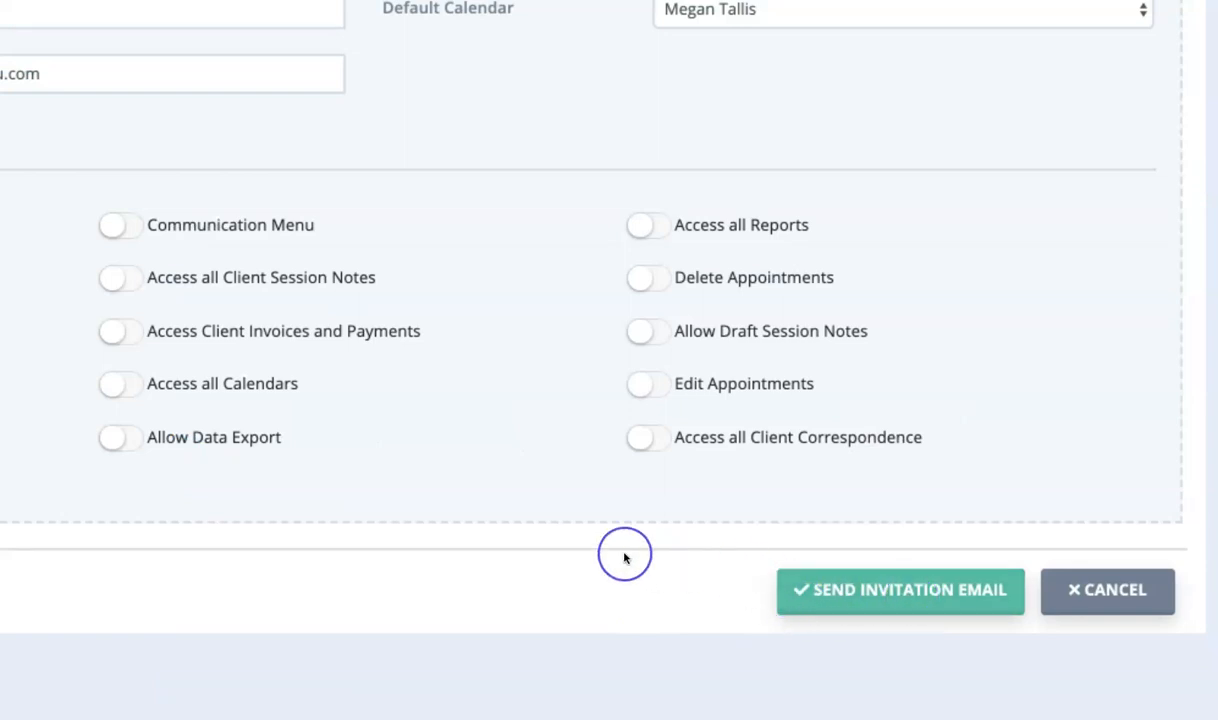
{"action": "mouse_move", "coordinate": [589, 520]}
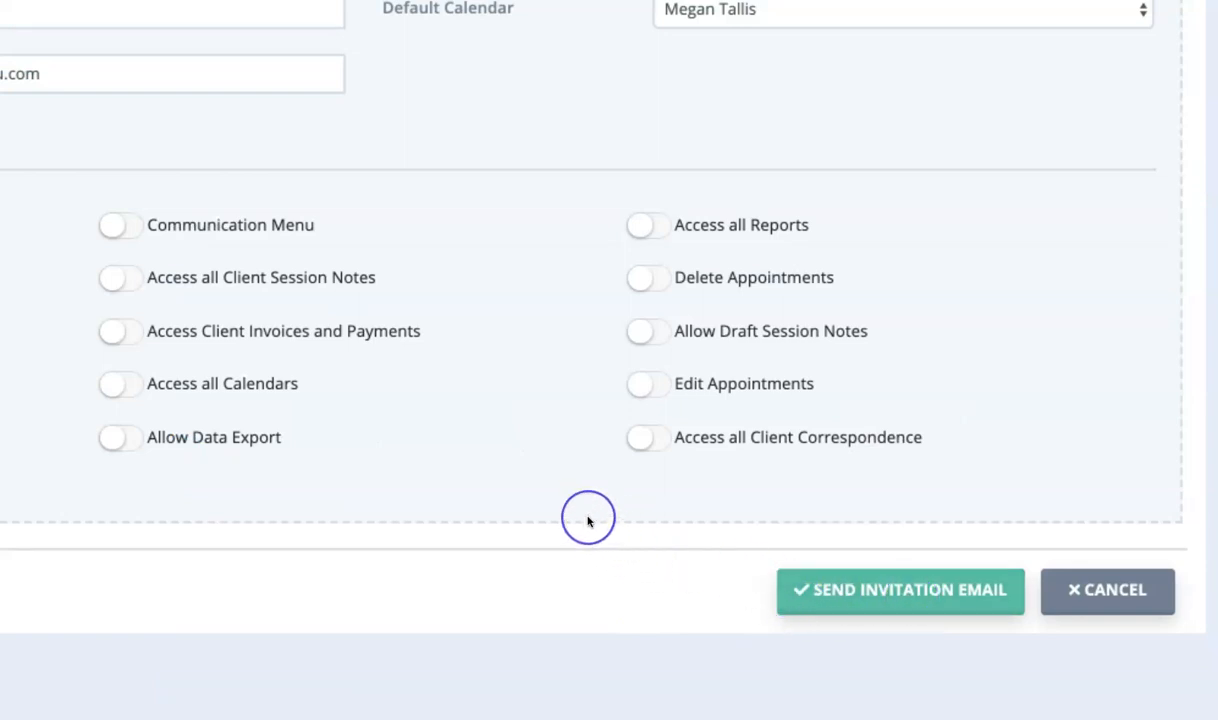
{"action": "mouse_move", "coordinate": [574, 521]}
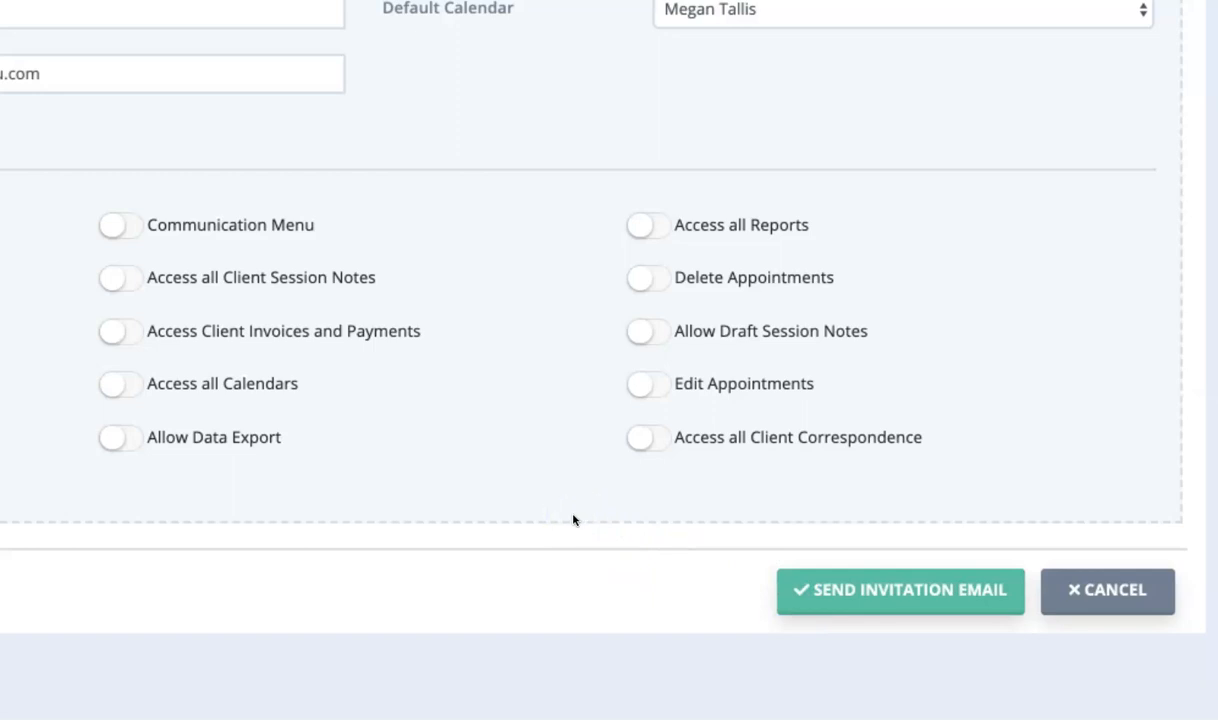
{"action": "left_click", "coordinate": [1109, 595]}
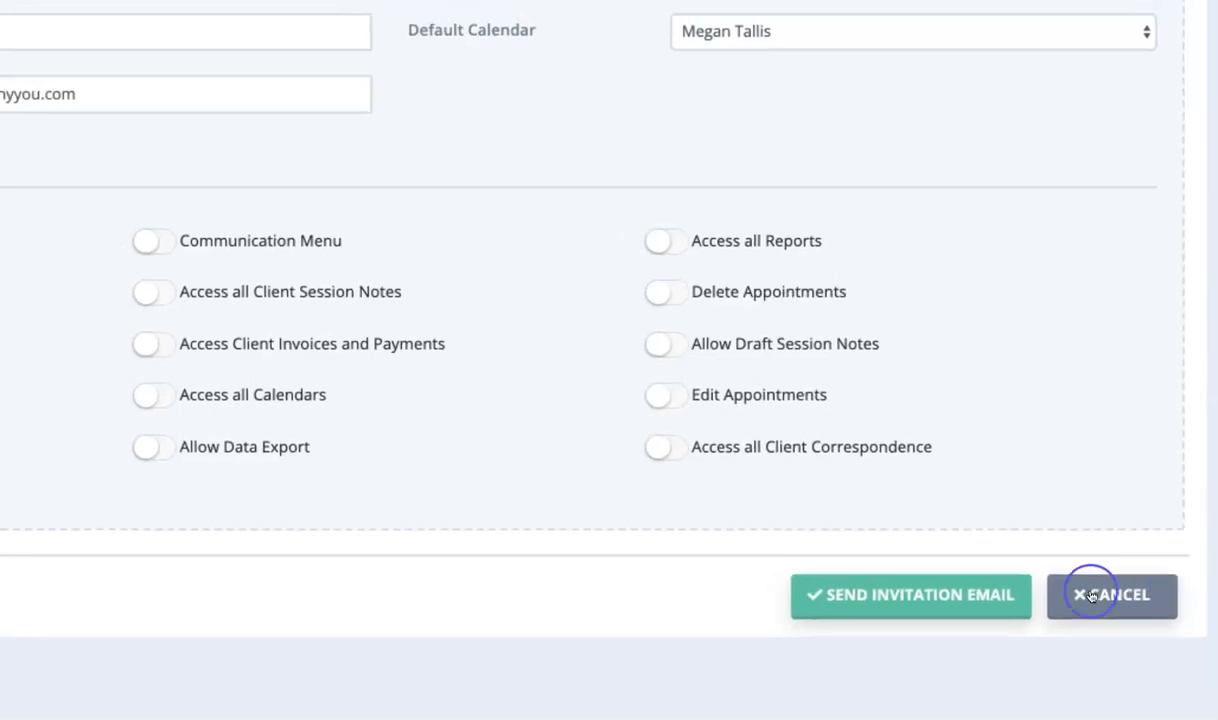
{"action": "left_click", "coordinate": [1096, 596]}
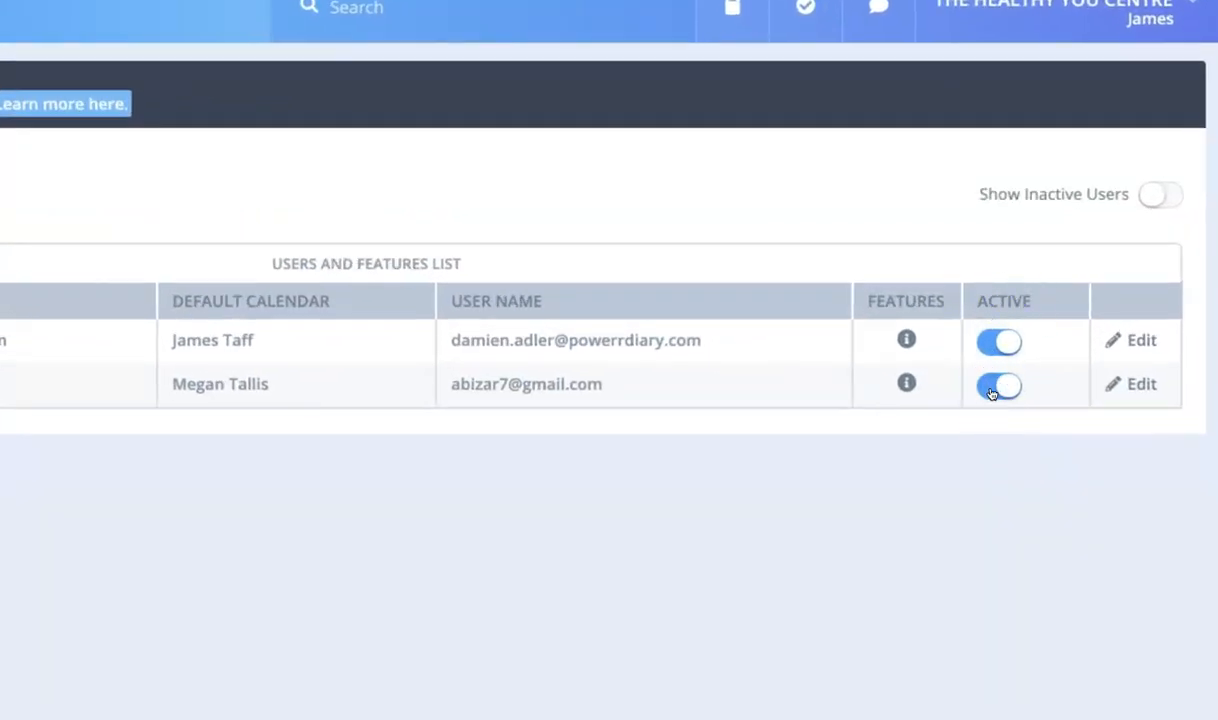
{"action": "left_click", "coordinate": [998, 386]}
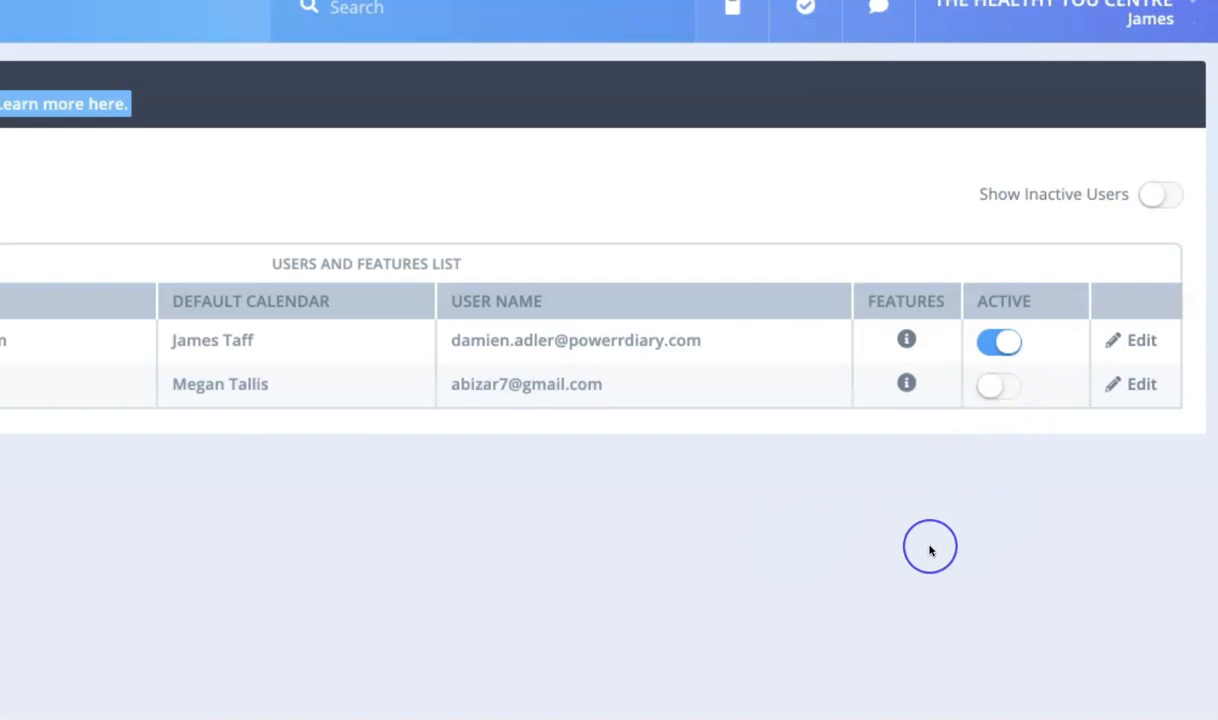
{"action": "mouse_move", "coordinate": [943, 550]}
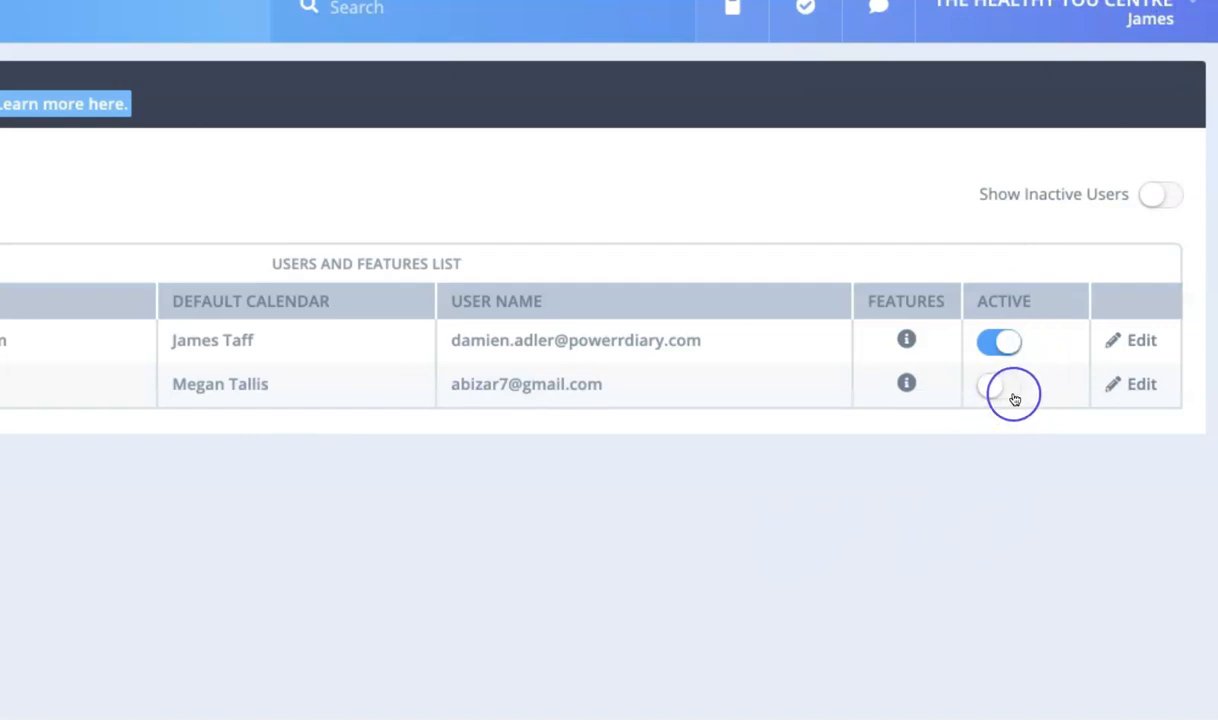
{"action": "left_click", "coordinate": [998, 385]}
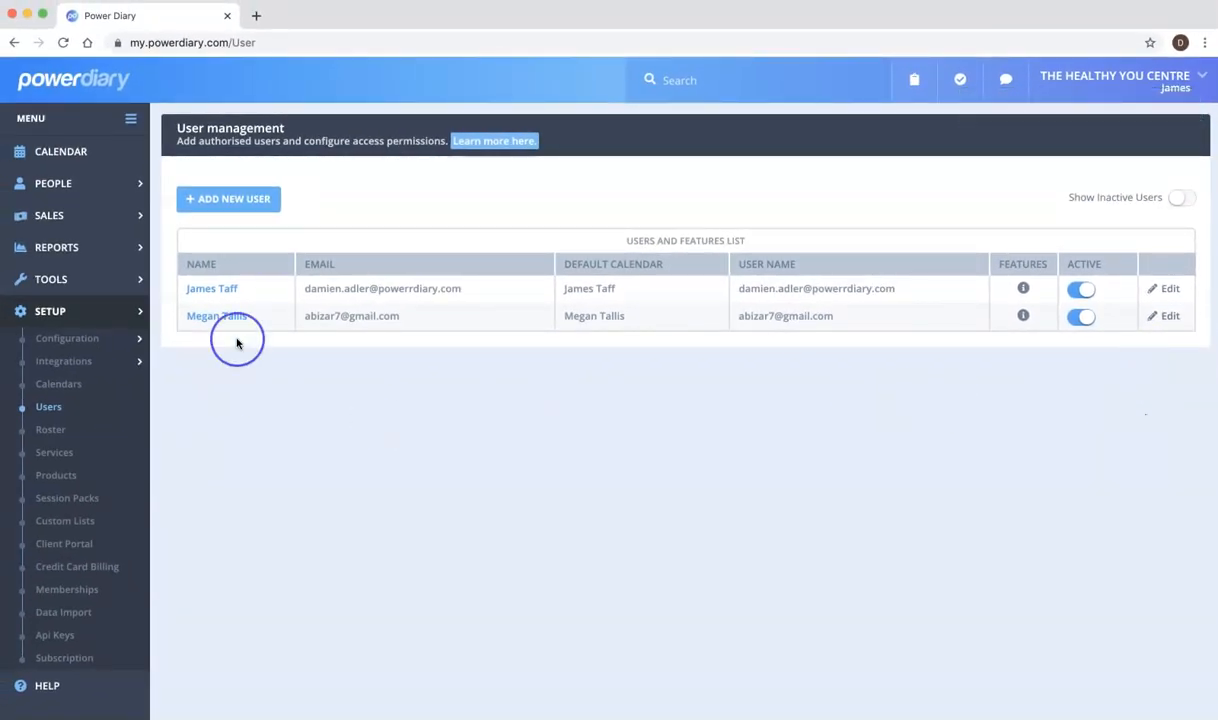
{"action": "left_click", "coordinate": [215, 316]}
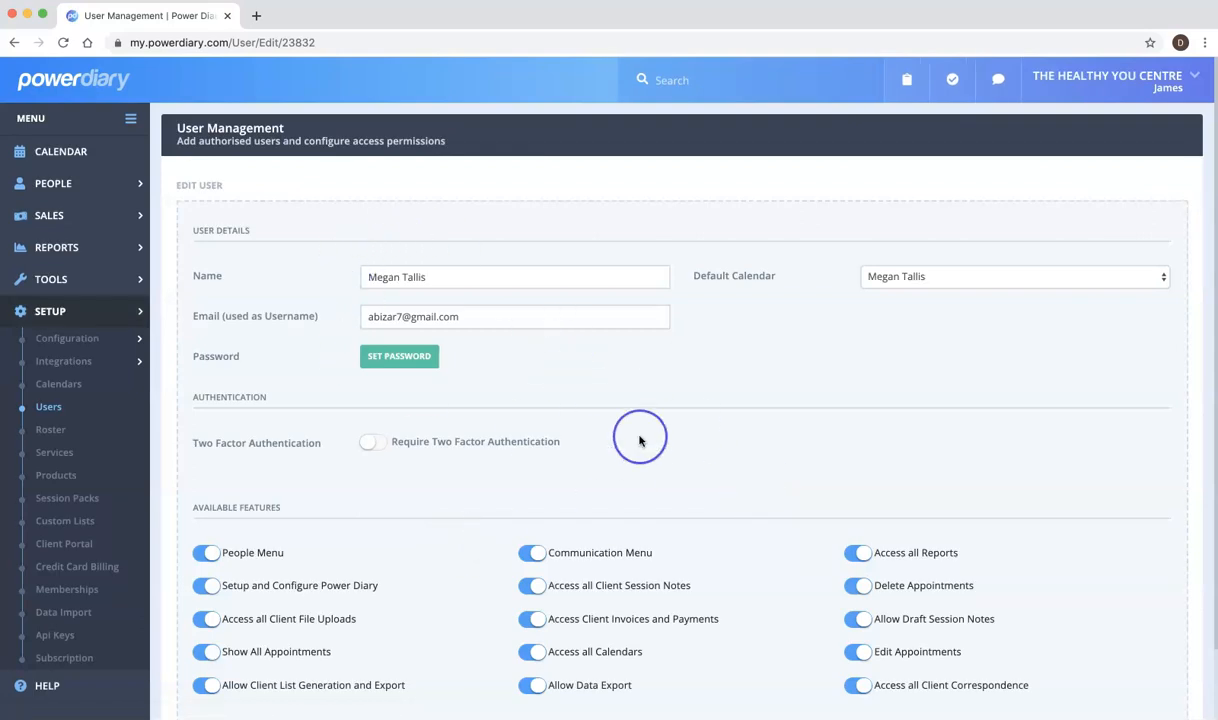
{"action": "scroll", "scroll_direction": "down", "scroll_amount": 3}
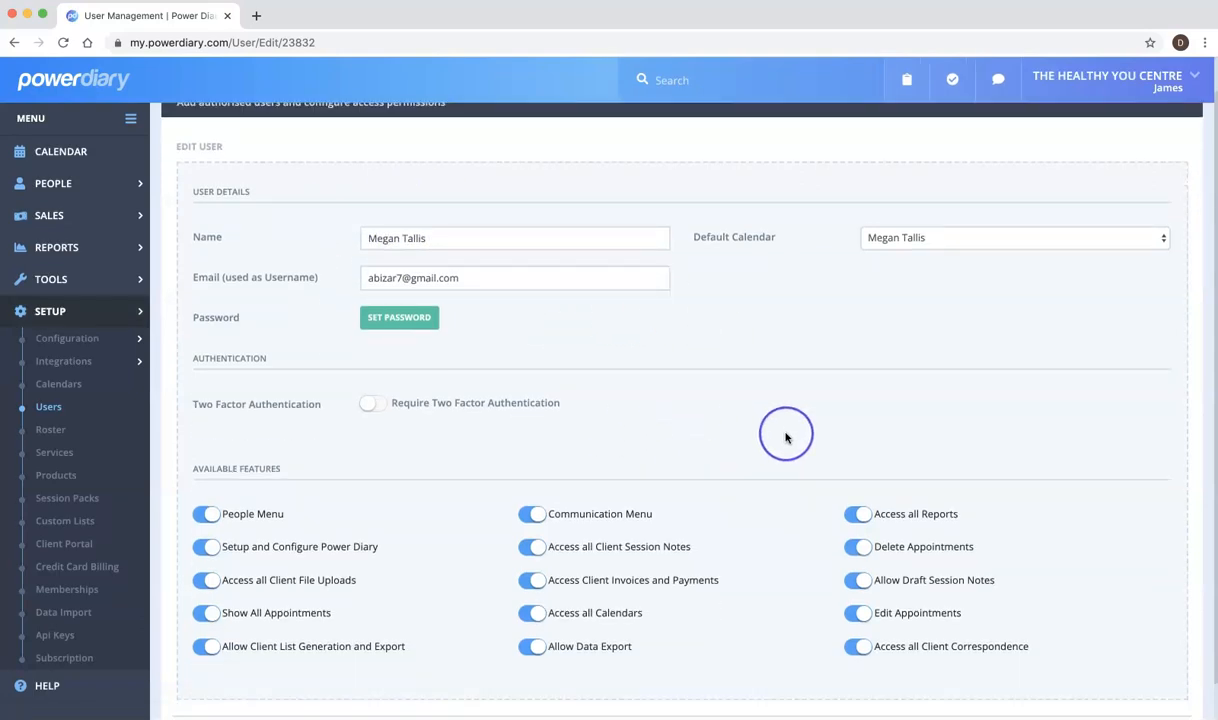
{"action": "scroll", "scroll_direction": "down", "scroll_amount": 3}
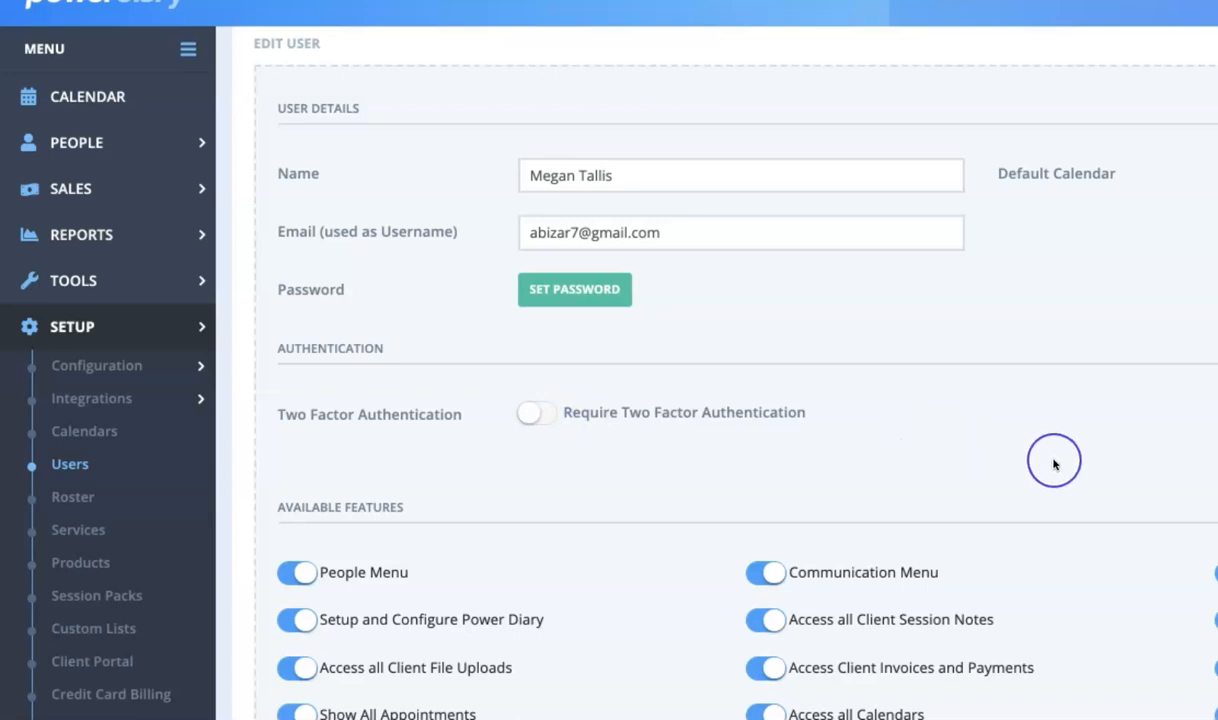
{"action": "mouse_move", "coordinate": [1062, 466]}
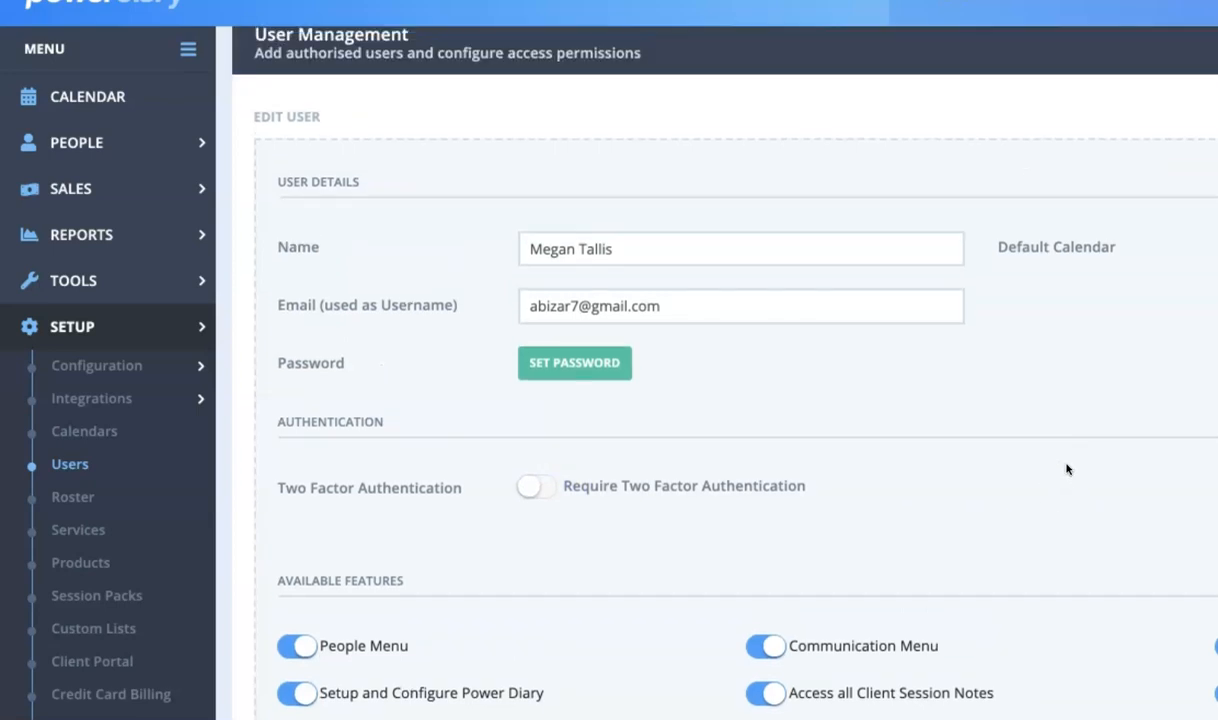
{"action": "scroll", "scroll_direction": "down", "scroll_amount": 3}
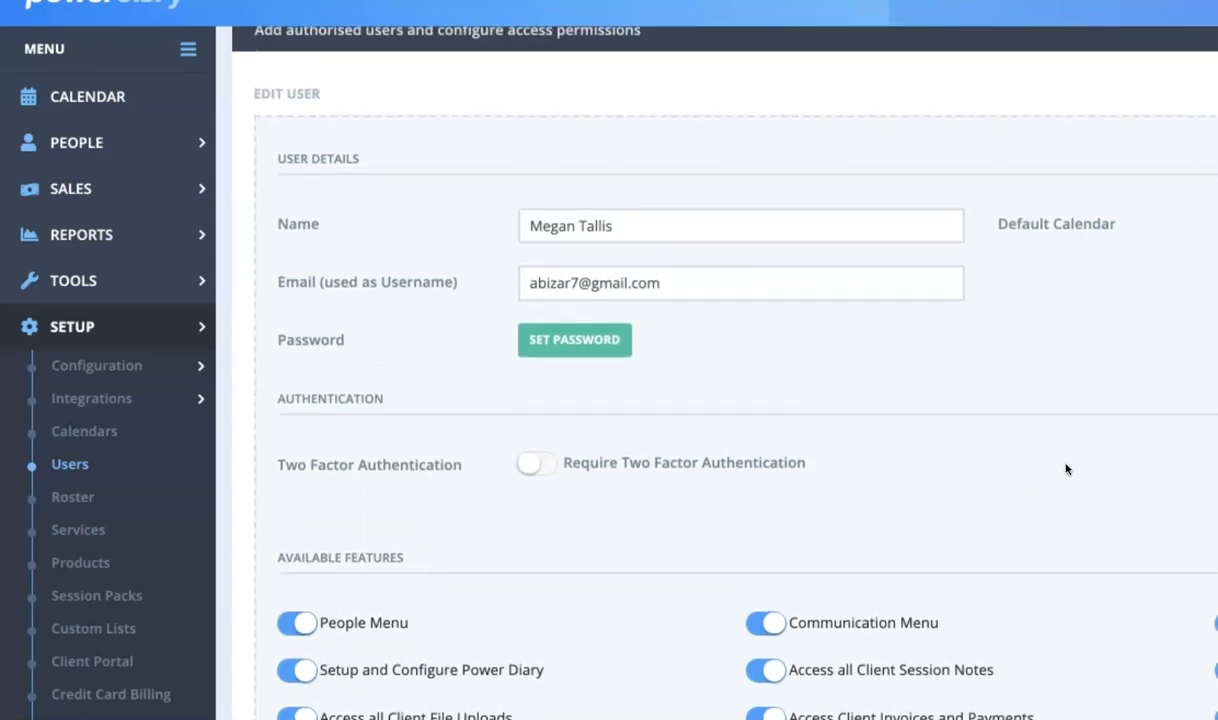
{"action": "left_click", "coordinate": [1046, 489]}
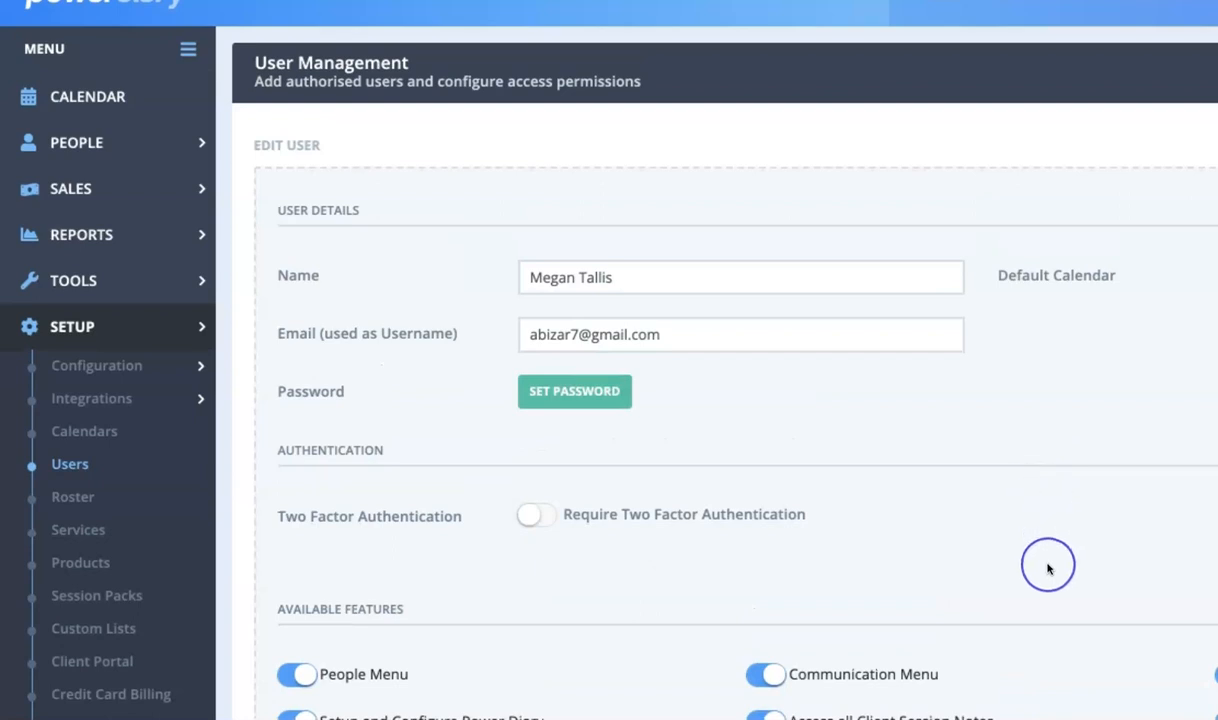
{"action": "mouse_move", "coordinate": [565, 557]}
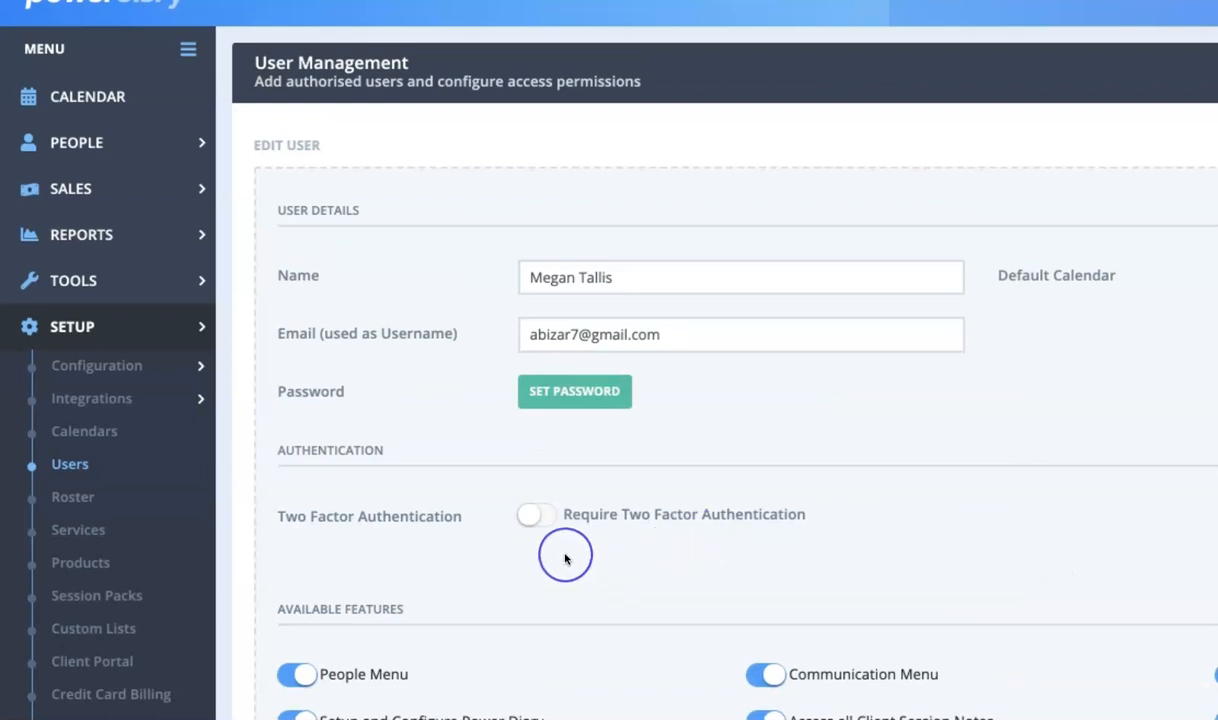
{"action": "left_click", "coordinate": [536, 515]}
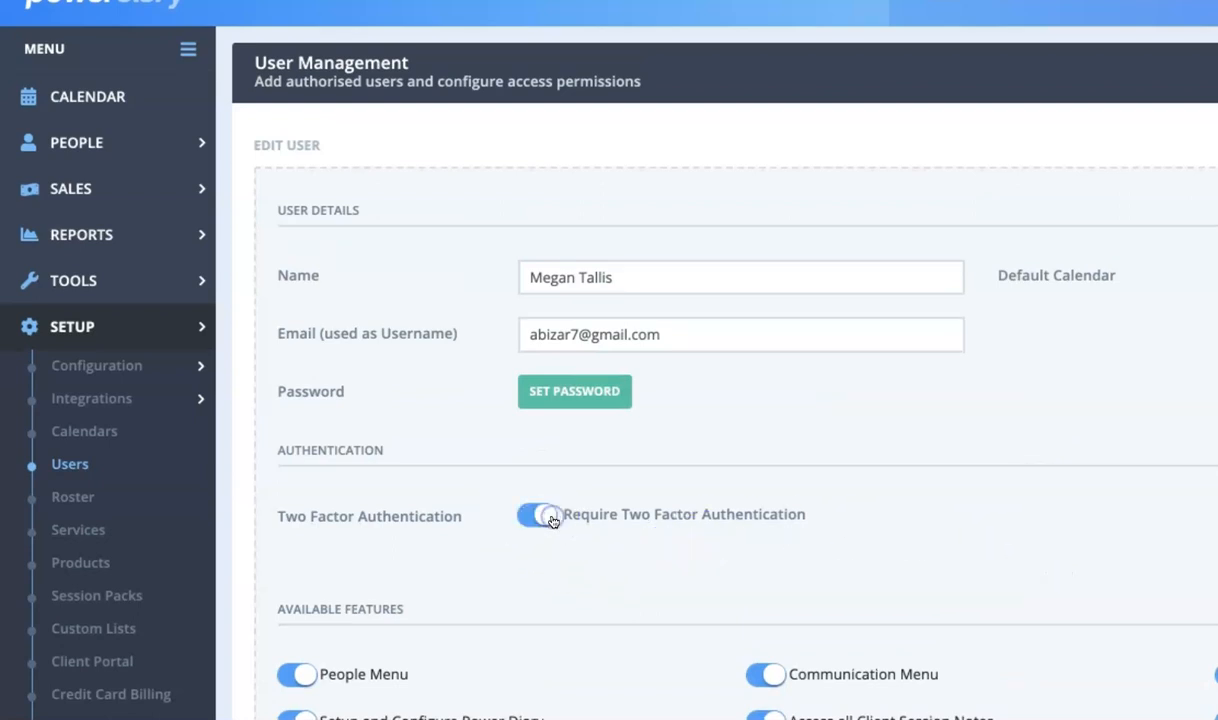
{"action": "scroll", "scroll_direction": "down", "scroll_amount": 3}
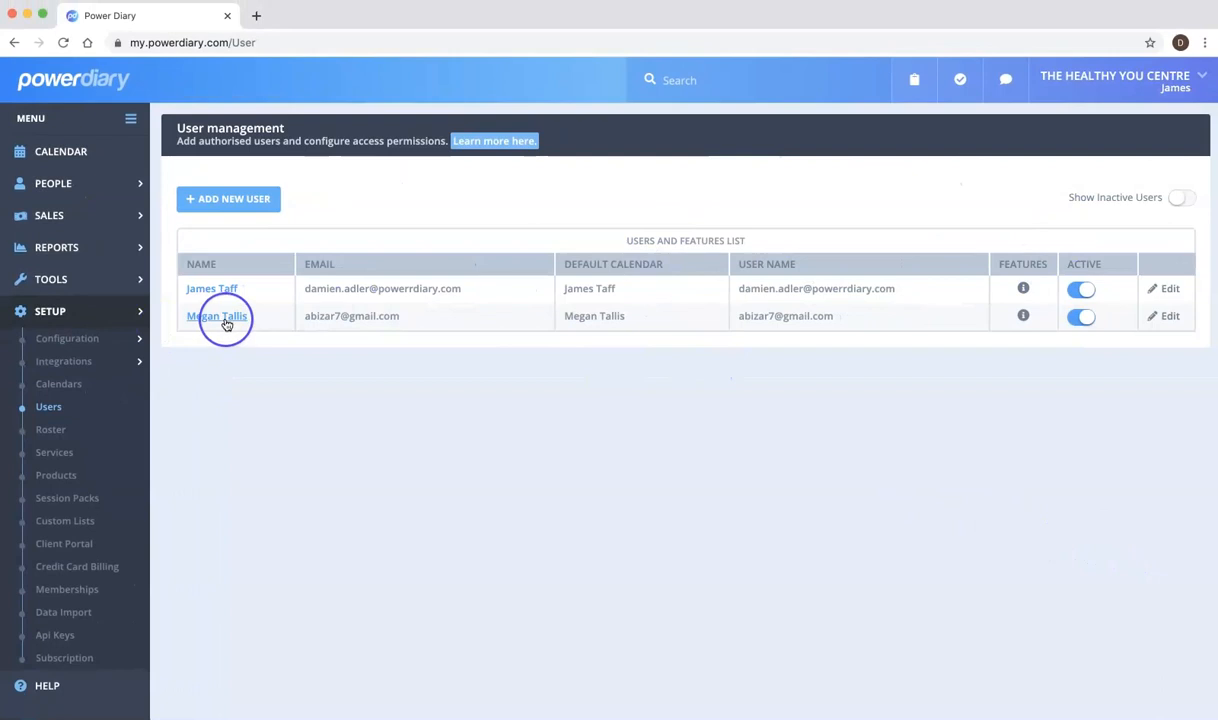
{"action": "left_click", "coordinate": [216, 316]}
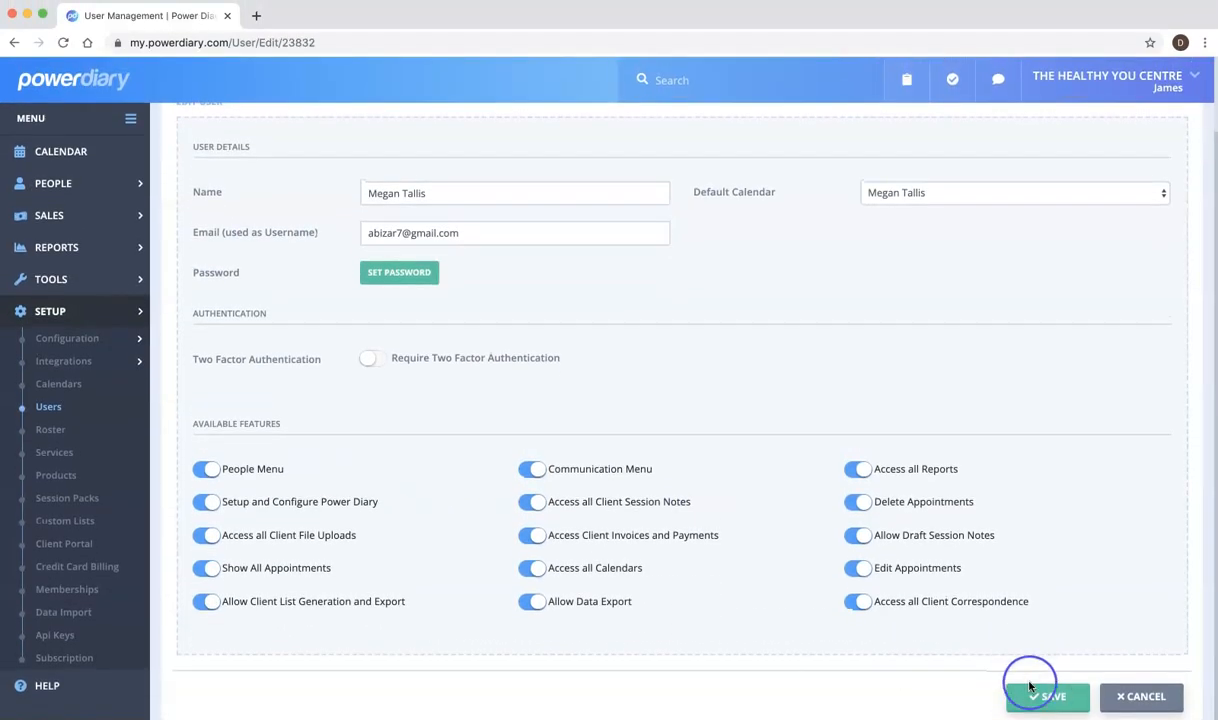
{"action": "left_click", "coordinate": [1051, 696]}
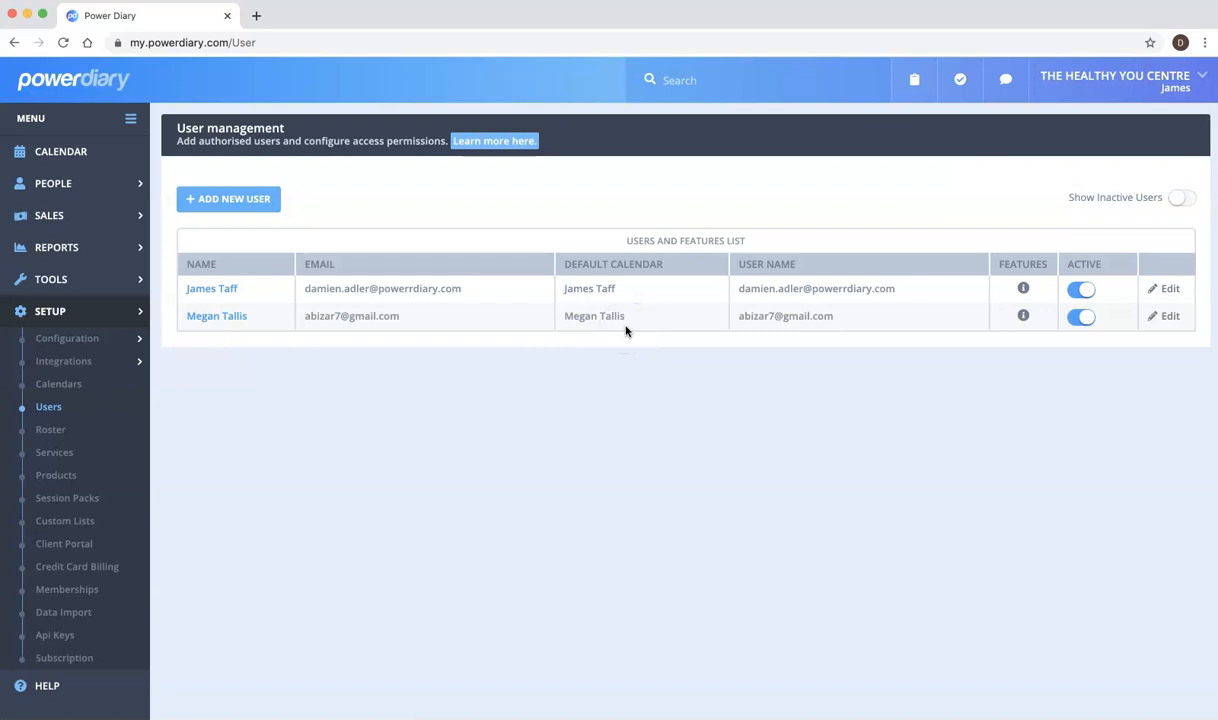
{"action": "mouse_move", "coordinate": [1023, 288]}
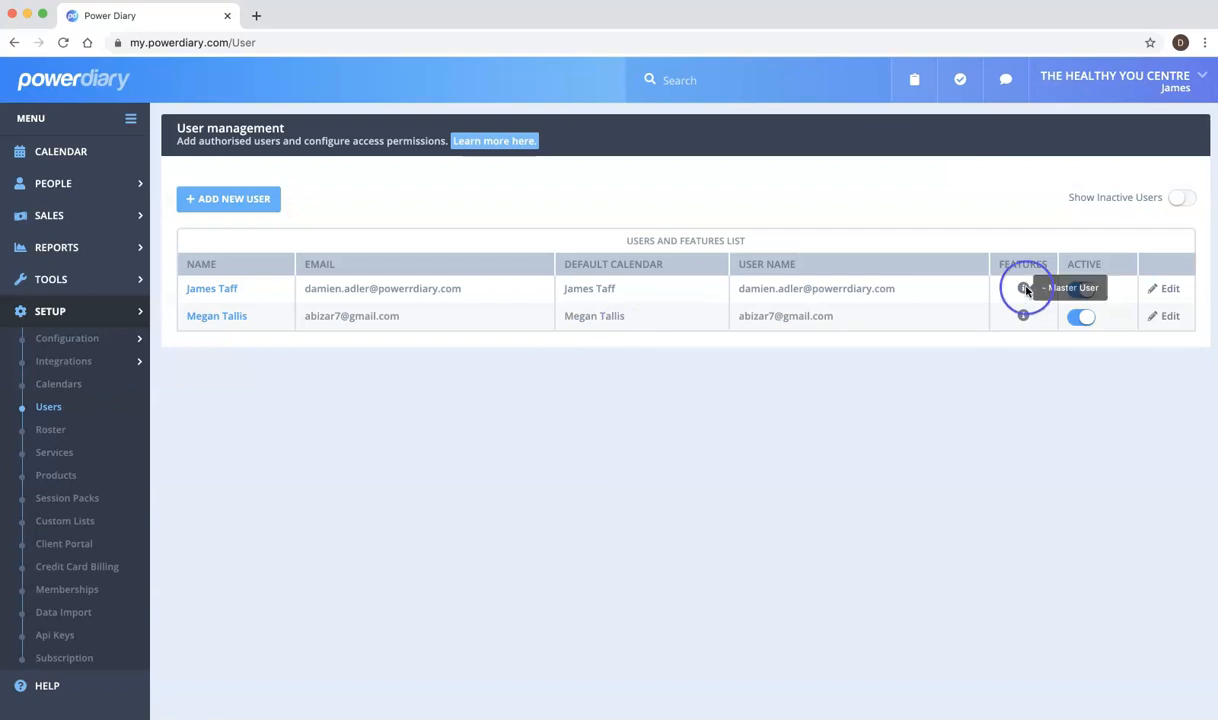